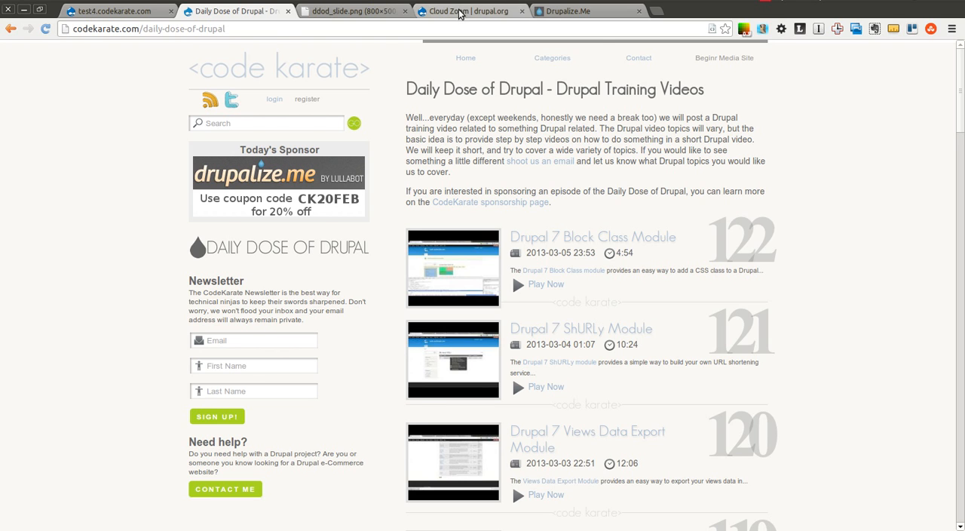
- Show the top of the Cloud Zoom project page on drupal.org
{"action": "left_click", "coordinate": [467, 11]}
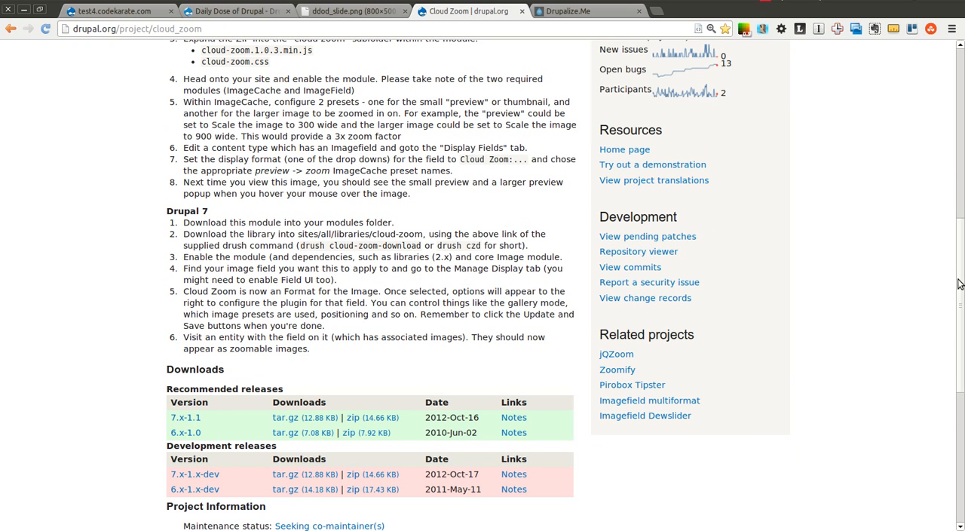
{"action": "scroll", "scroll_direction": "up", "scroll_amount": 3}
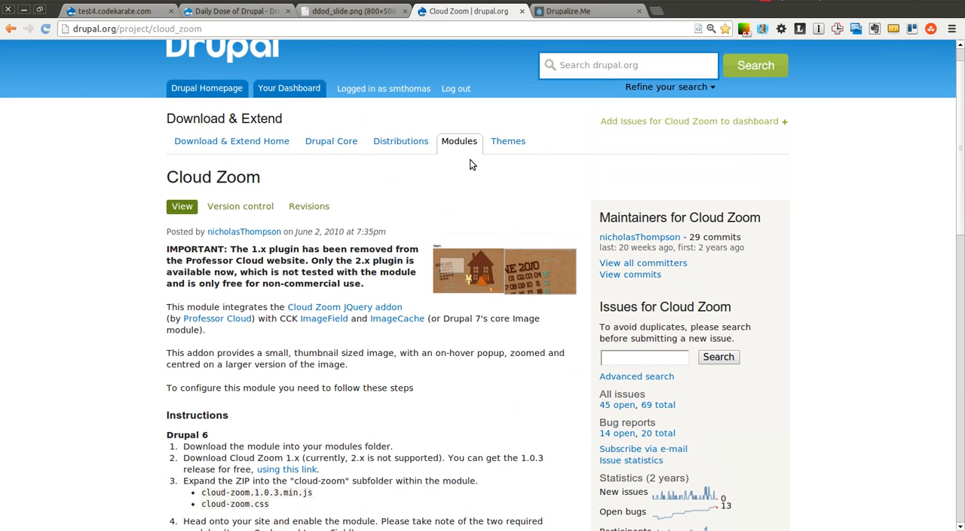
{"action": "mouse_move", "coordinate": [443, 228]}
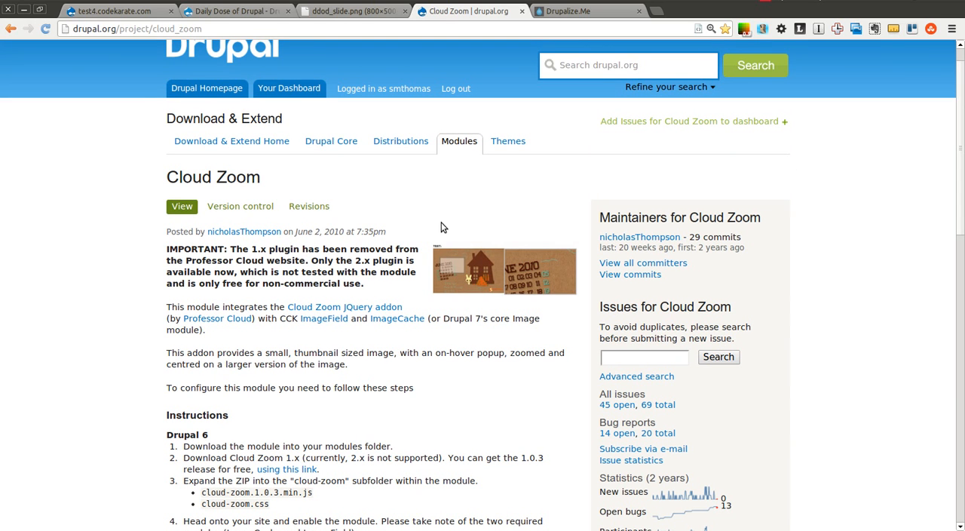
{"action": "mouse_move", "coordinate": [495, 283]}
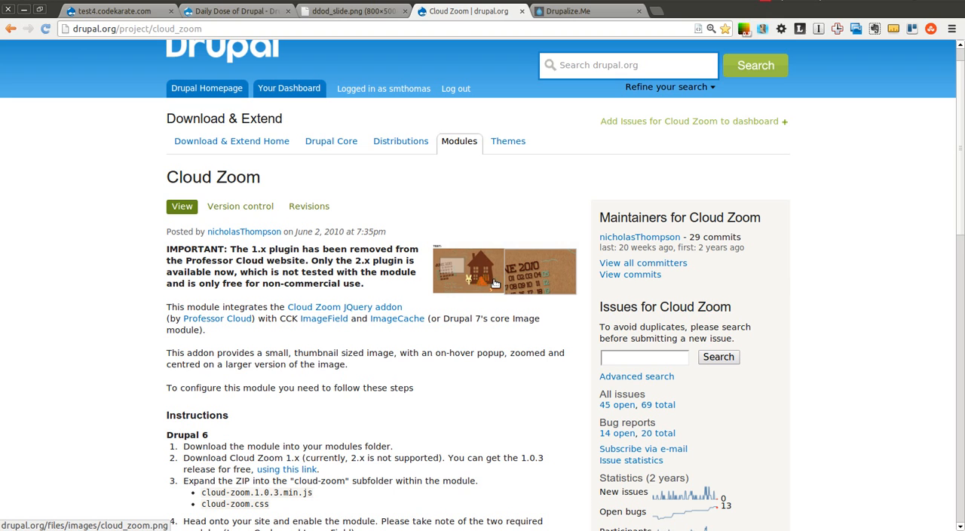
{"action": "mouse_move", "coordinate": [439, 251]}
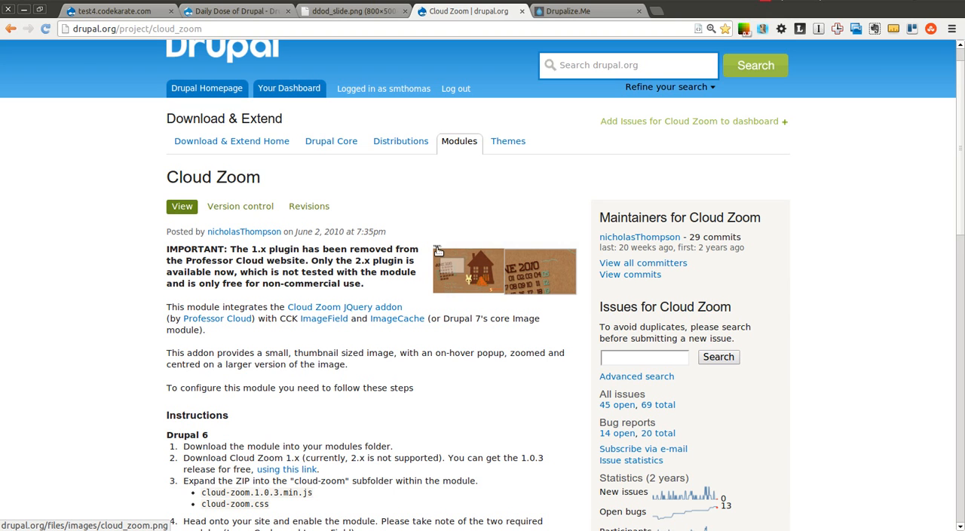
{"action": "mouse_move", "coordinate": [411, 309]}
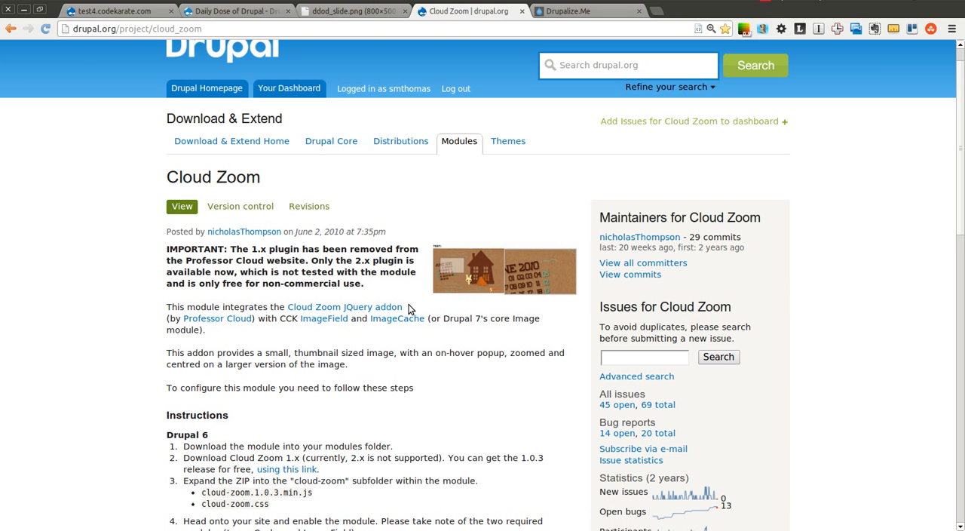
{"action": "mouse_move", "coordinate": [381, 290]}
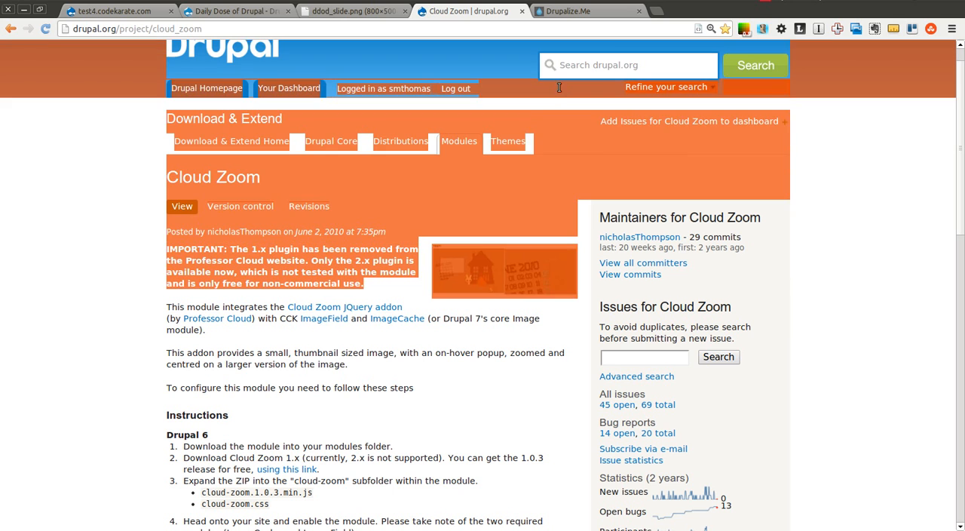
- Visit the Daily Dose of Drupal and Drupalize.Me pages, ending on the sponsor slide with code CK20FEB
{"action": "left_click", "coordinate": [350, 10]}
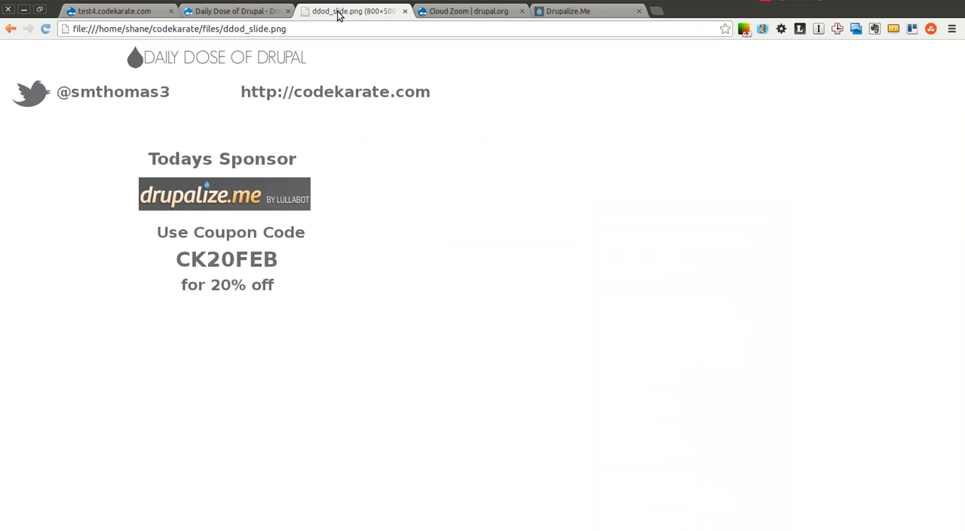
{"action": "mouse_move", "coordinate": [296, 137]}
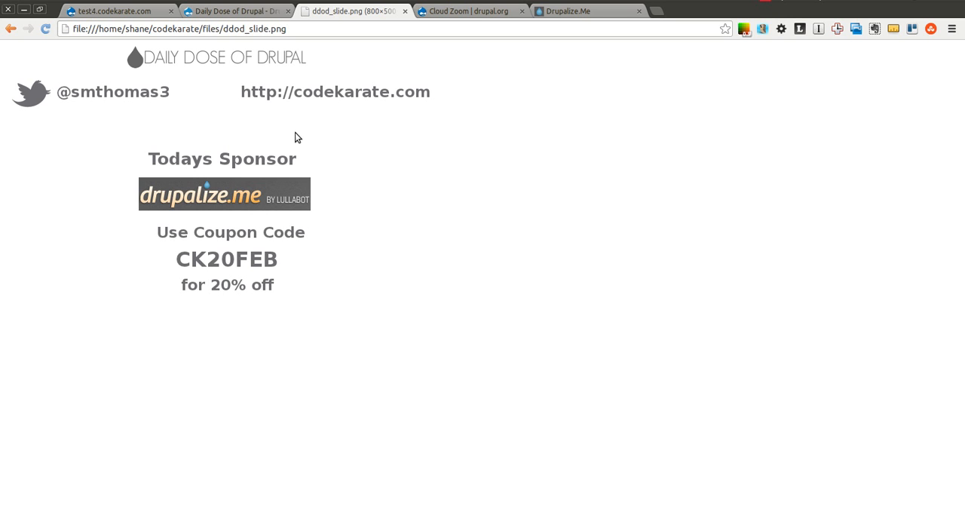
{"action": "mouse_move", "coordinate": [263, 42]}
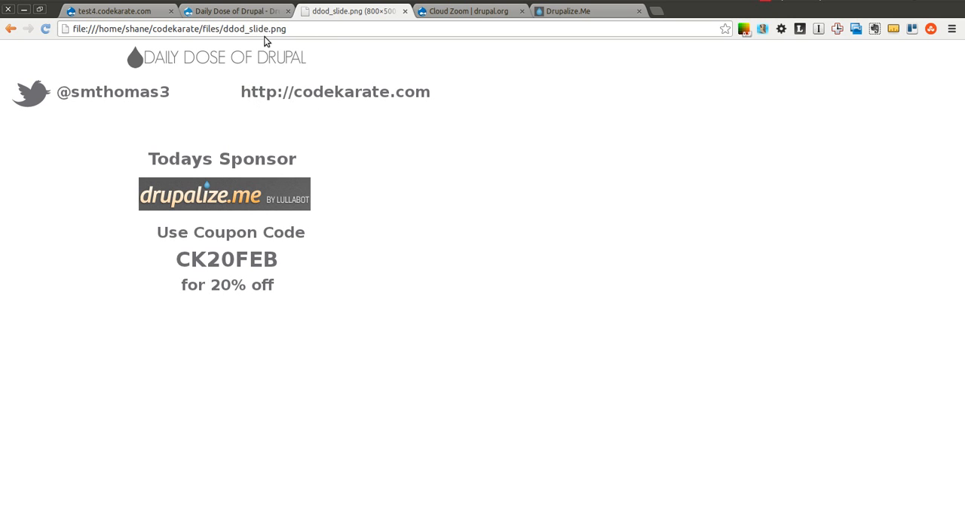
{"action": "left_click", "coordinate": [236, 10]}
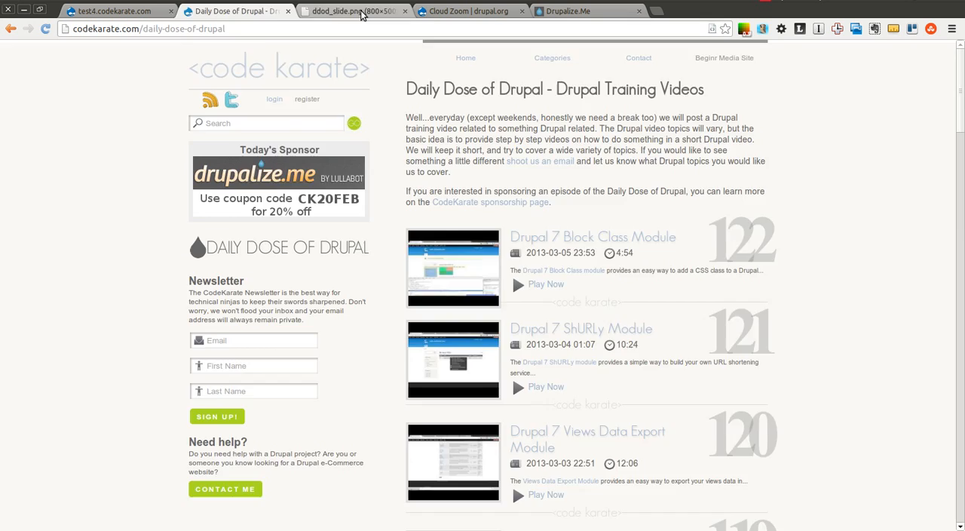
{"action": "left_click", "coordinate": [354, 11]}
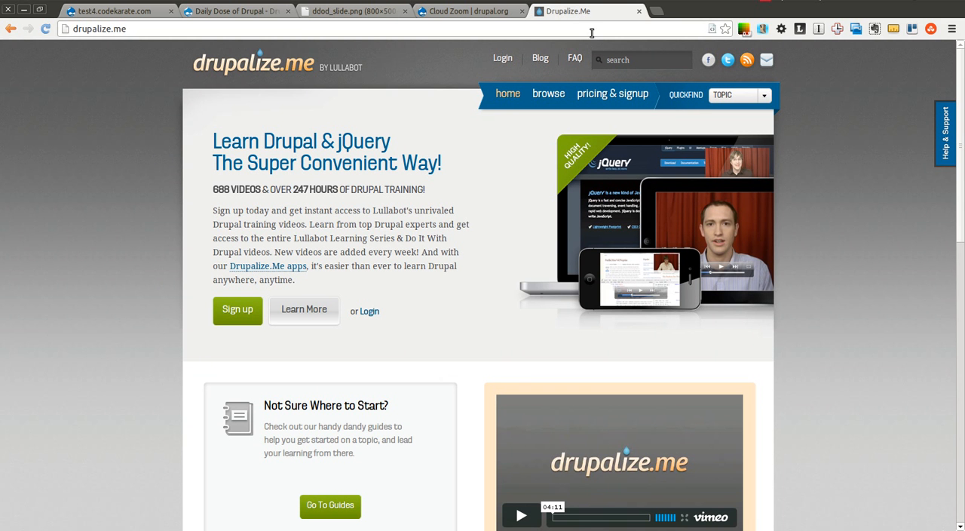
{"action": "mouse_move", "coordinate": [861, 184]}
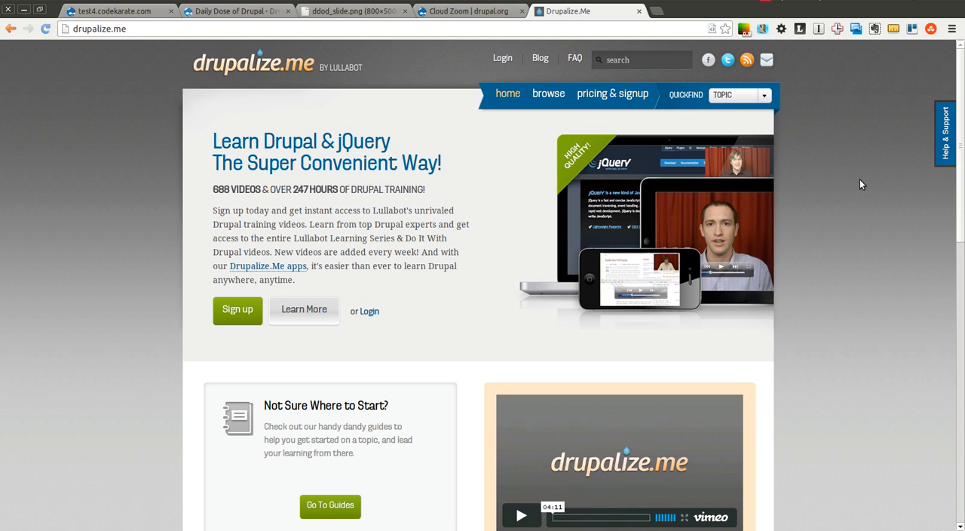
{"action": "mouse_move", "coordinate": [777, 173]}
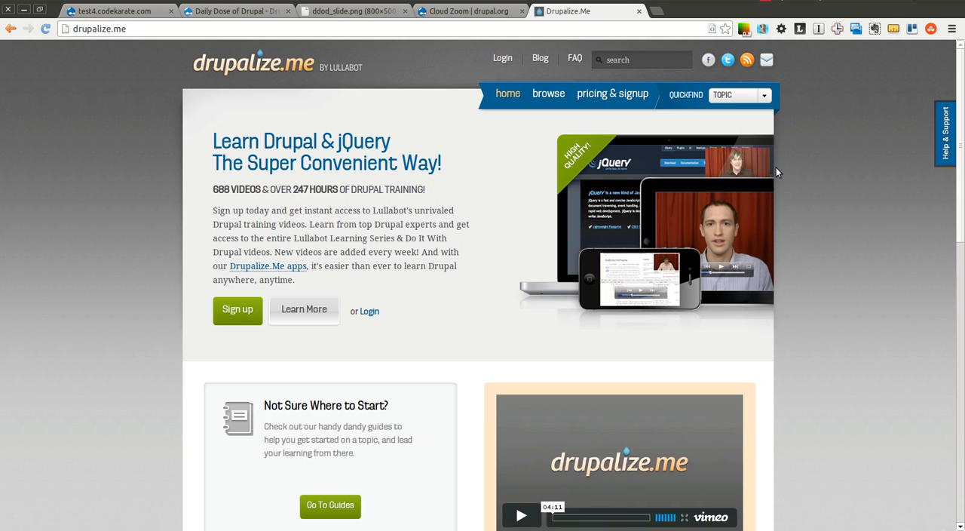
{"action": "left_click", "coordinate": [350, 11]}
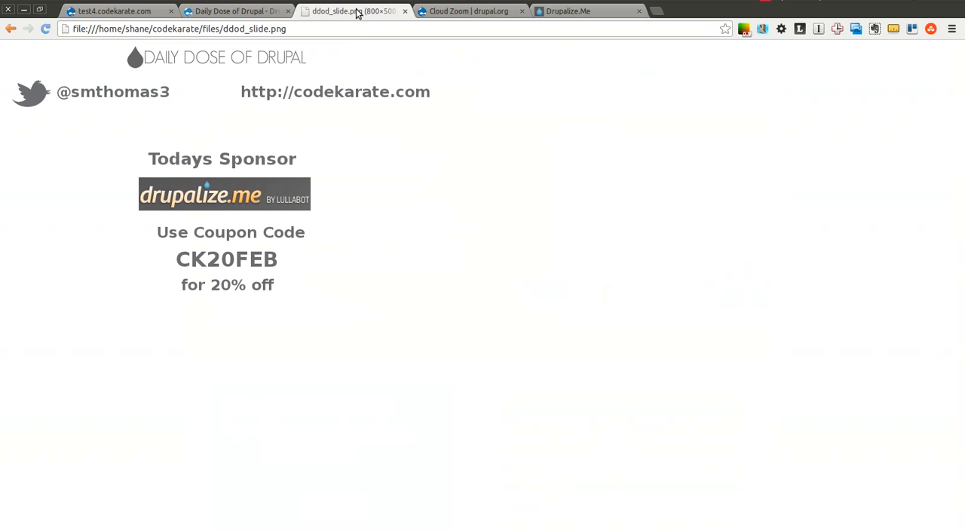
{"action": "mouse_move", "coordinate": [150, 281]}
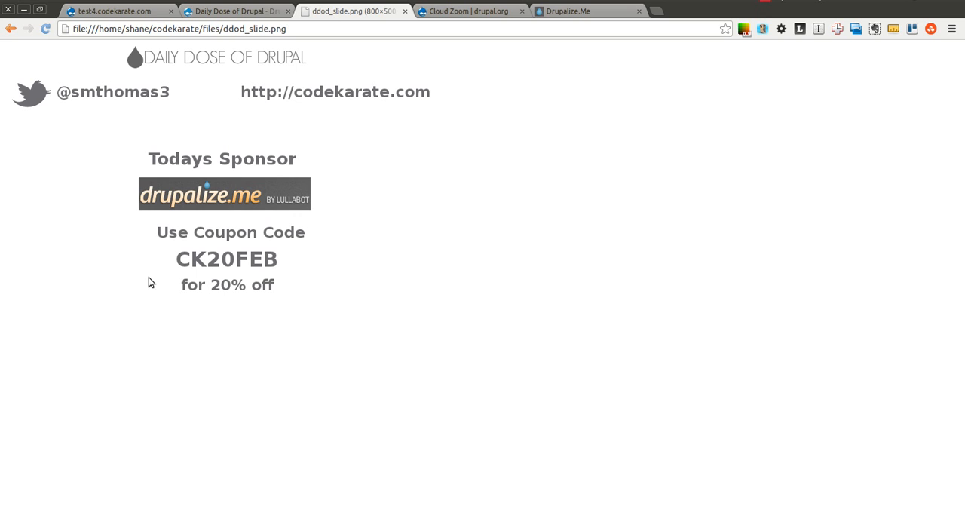
{"action": "mouse_move", "coordinate": [92, 217]}
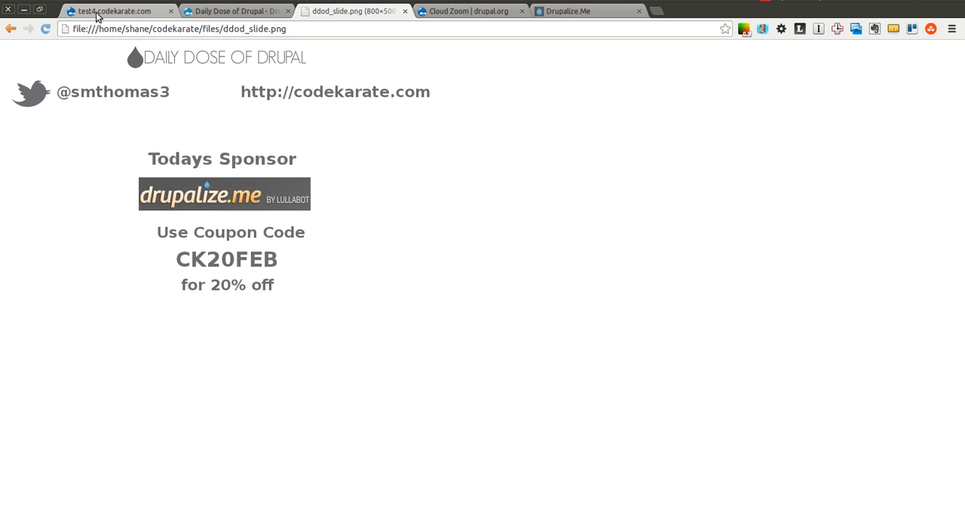
- Read the Drupal 7 Cloud Zoom instructions and select the 'cloud-zoom' library folder name
{"action": "left_click", "coordinate": [113, 10]}
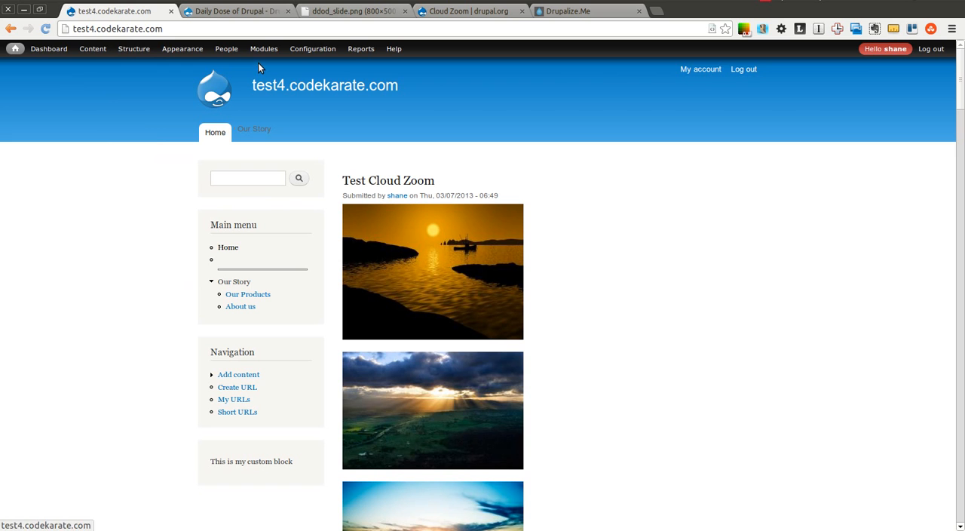
{"action": "left_click", "coordinate": [464, 11]}
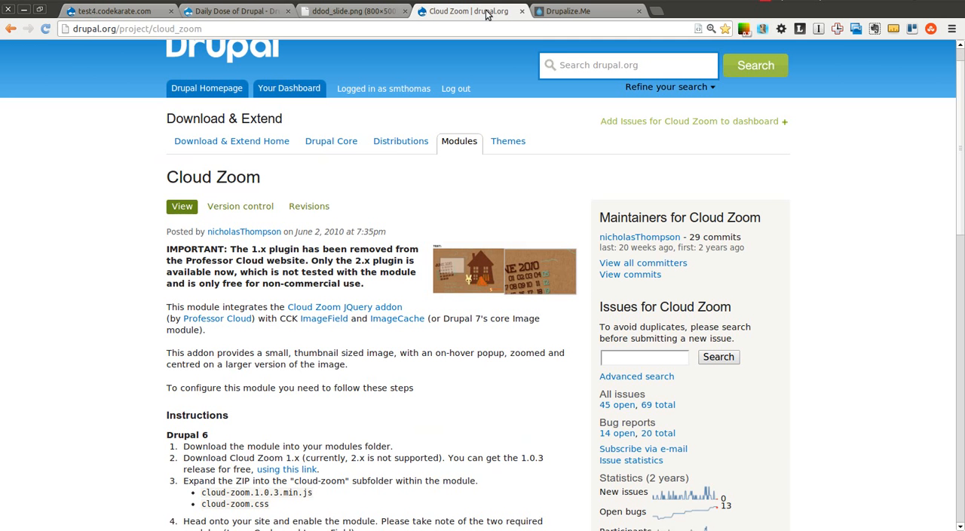
{"action": "mouse_move", "coordinate": [948, 159]}
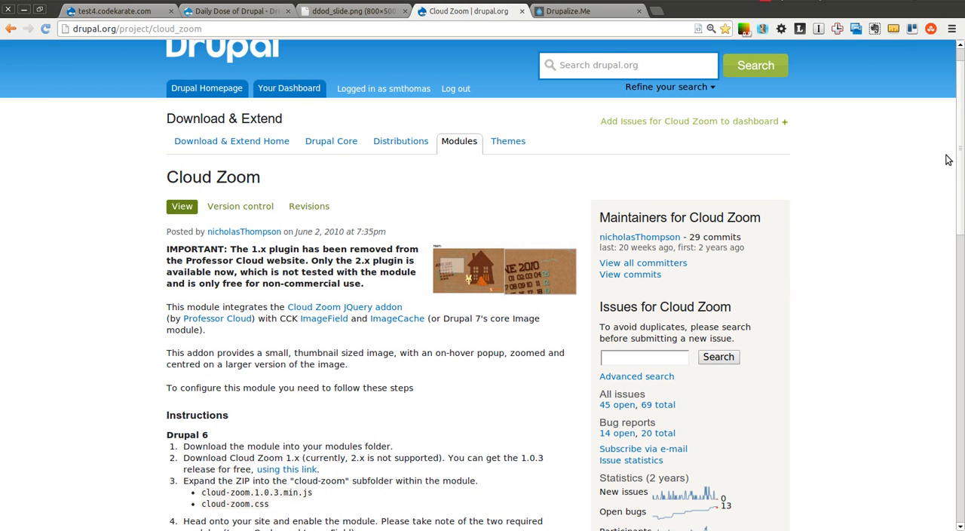
{"action": "scroll", "scroll_direction": "down", "scroll_amount": 3}
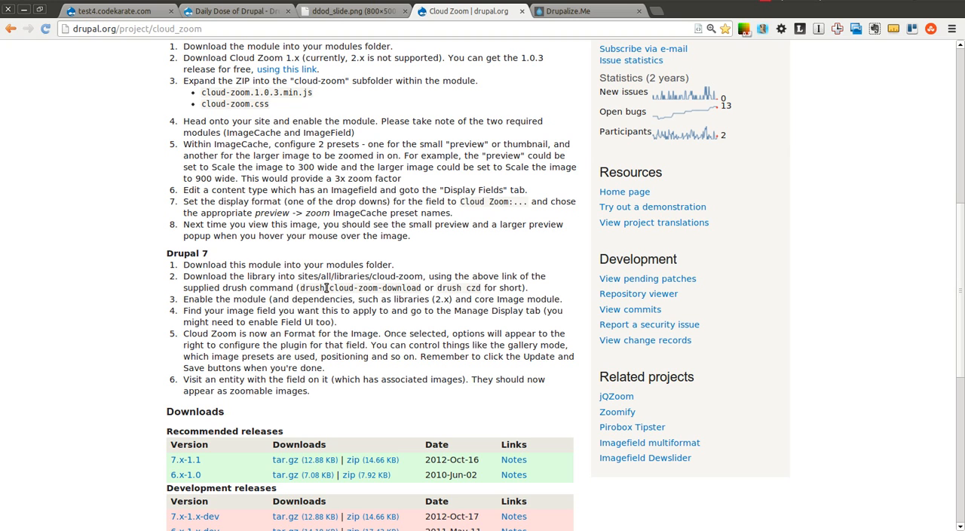
{"action": "mouse_move", "coordinate": [430, 288]}
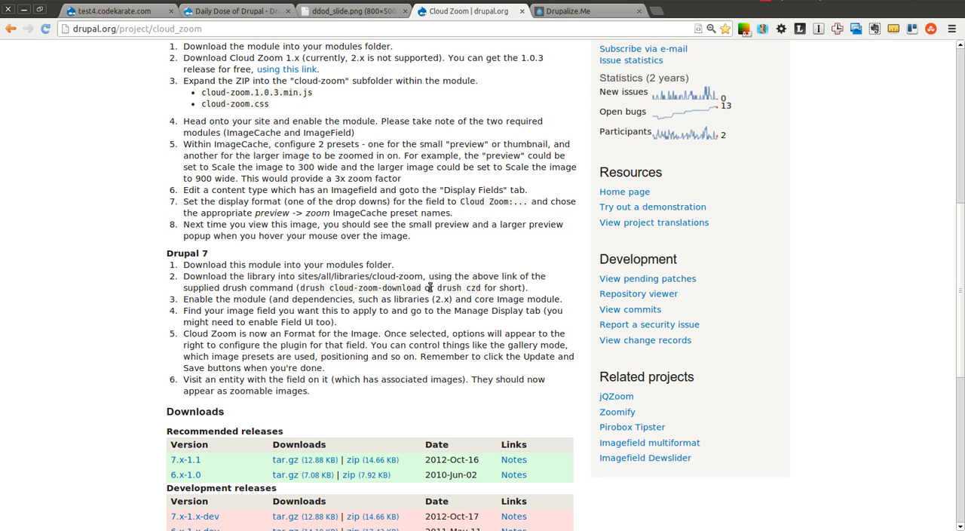
{"action": "mouse_move", "coordinate": [472, 296]}
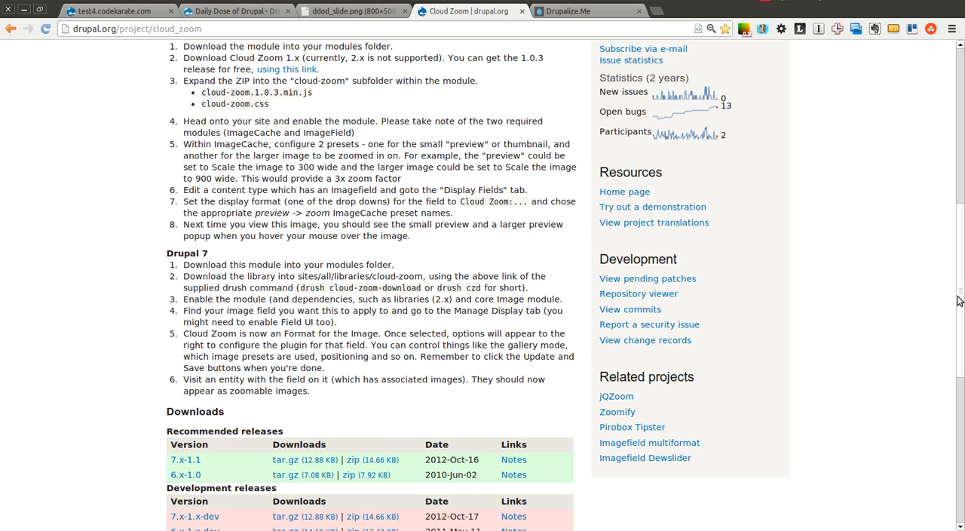
{"action": "scroll", "scroll_direction": "up", "scroll_amount": 3}
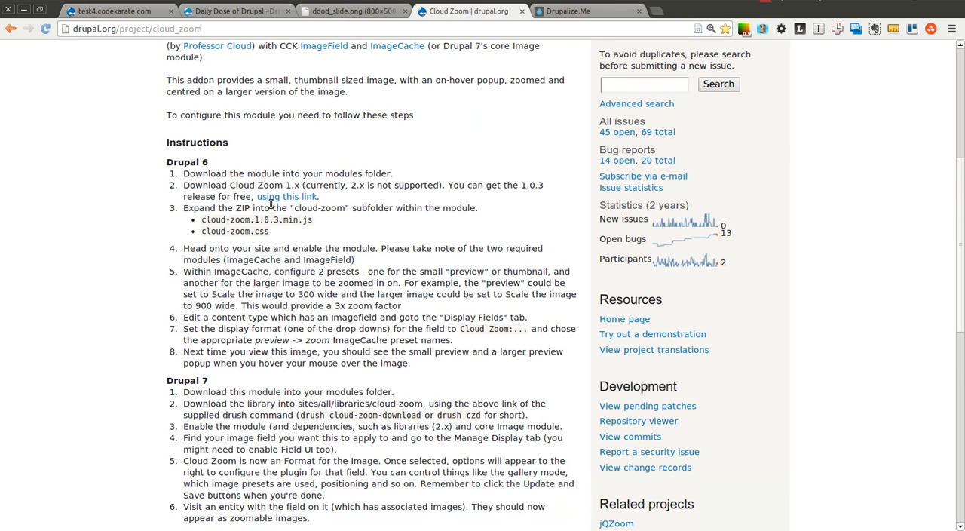
{"action": "mouse_move", "coordinate": [421, 236]}
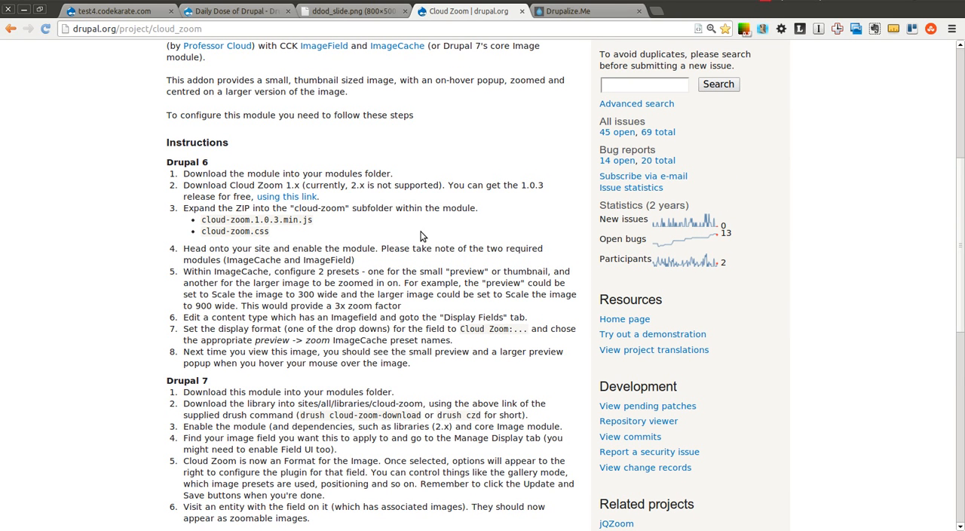
{"action": "mouse_move", "coordinate": [450, 378]}
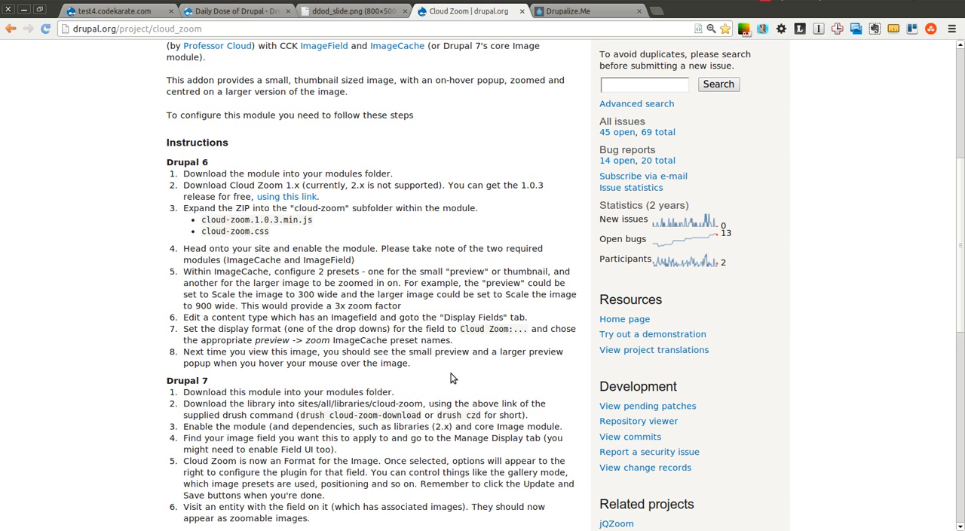
{"action": "double_click", "coordinate": [393, 403]}
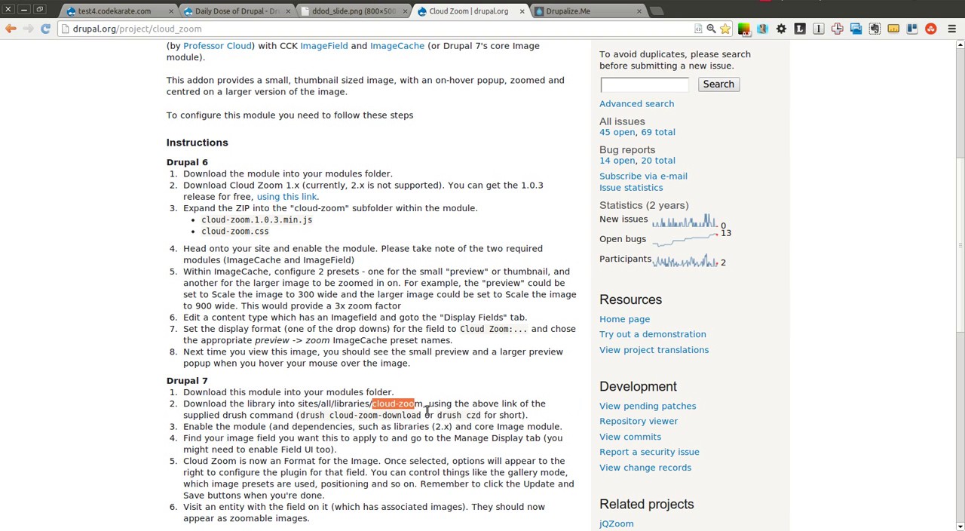
{"action": "mouse_move", "coordinate": [795, 380]}
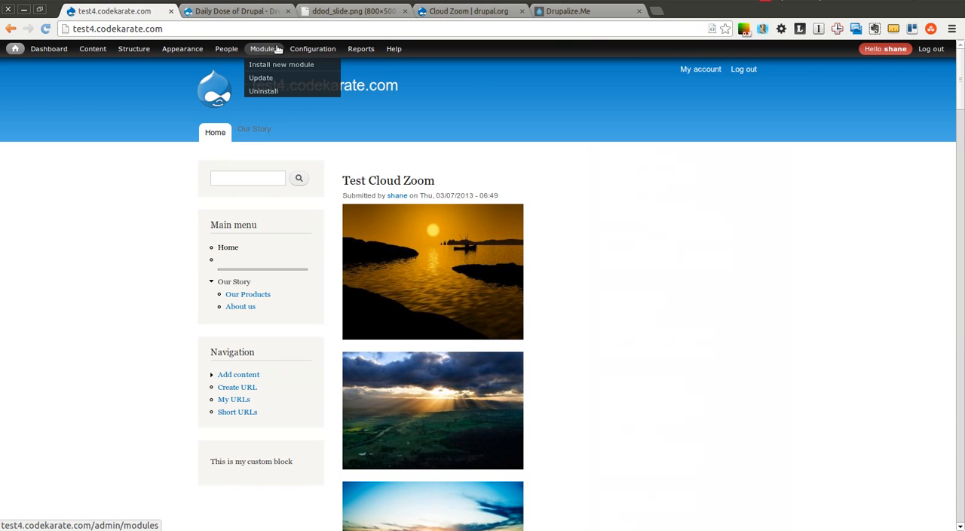
- Check the site's Modules list, then return to the test site front page
{"action": "left_click", "coordinate": [263, 48]}
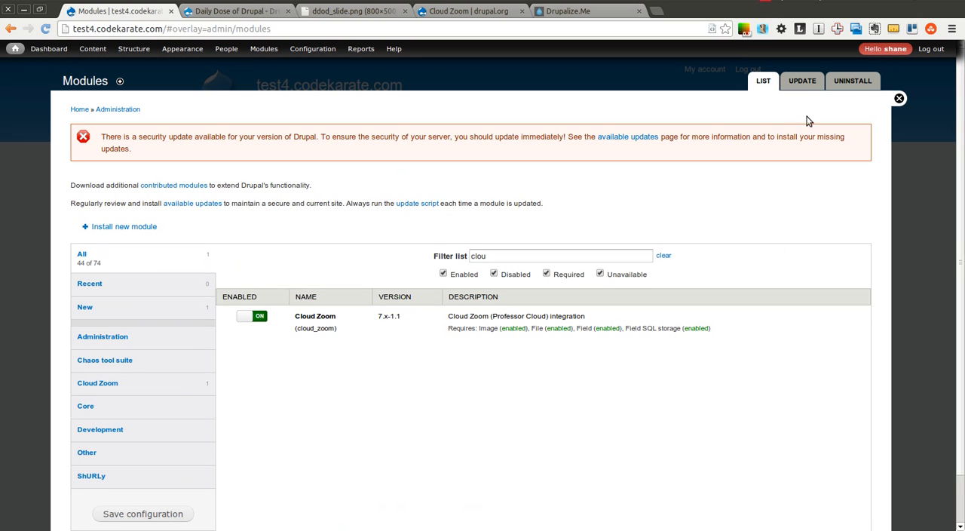
{"action": "left_click", "coordinate": [899, 98]}
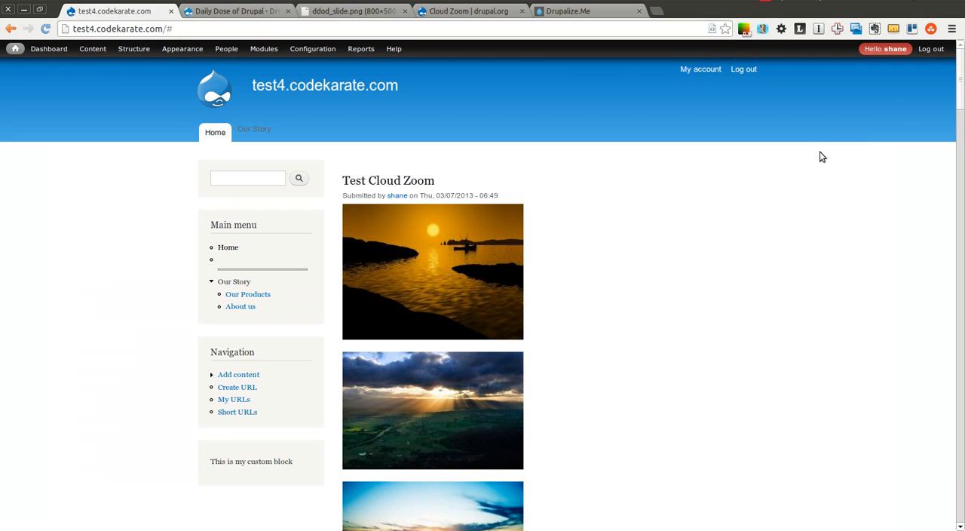
{"action": "mouse_move", "coordinate": [431, 235]}
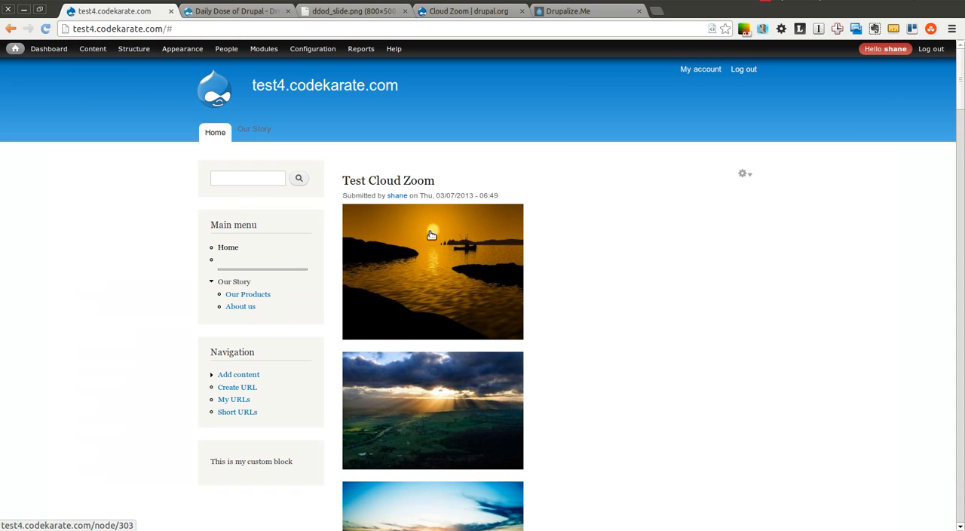
{"action": "scroll", "scroll_direction": "down", "scroll_amount": 3}
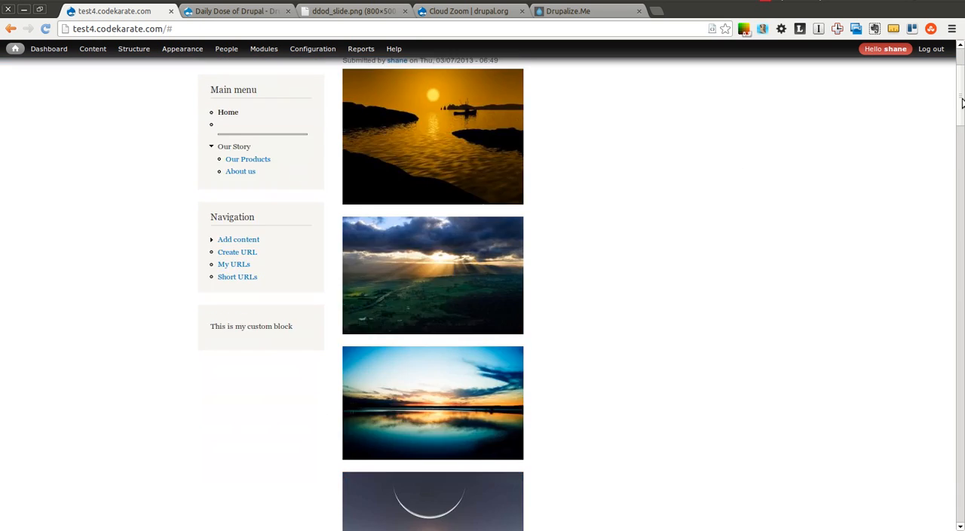
{"action": "scroll", "scroll_direction": "up", "scroll_amount": 3}
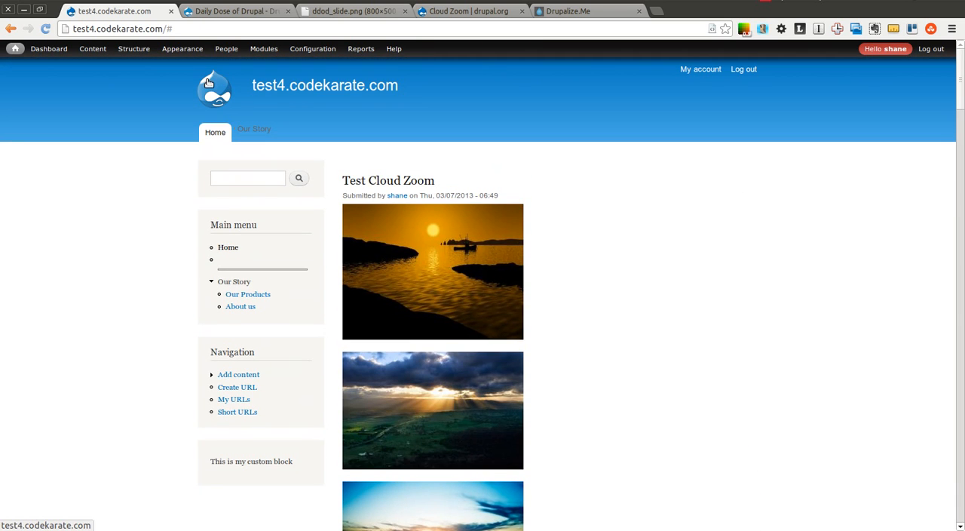
{"action": "mouse_move", "coordinate": [910, 170]}
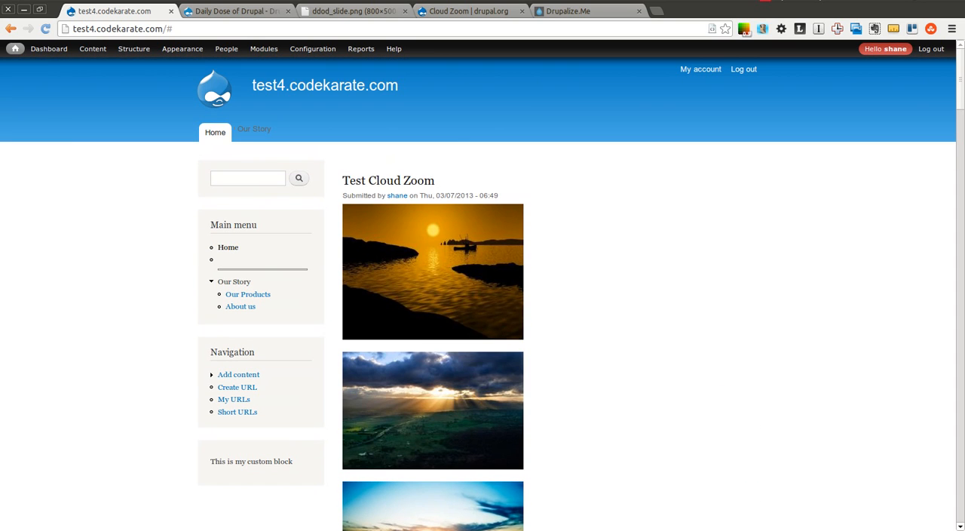
- View the Test Cloud Zoom article with its full-size landscape photos
{"action": "left_click", "coordinate": [387, 180]}
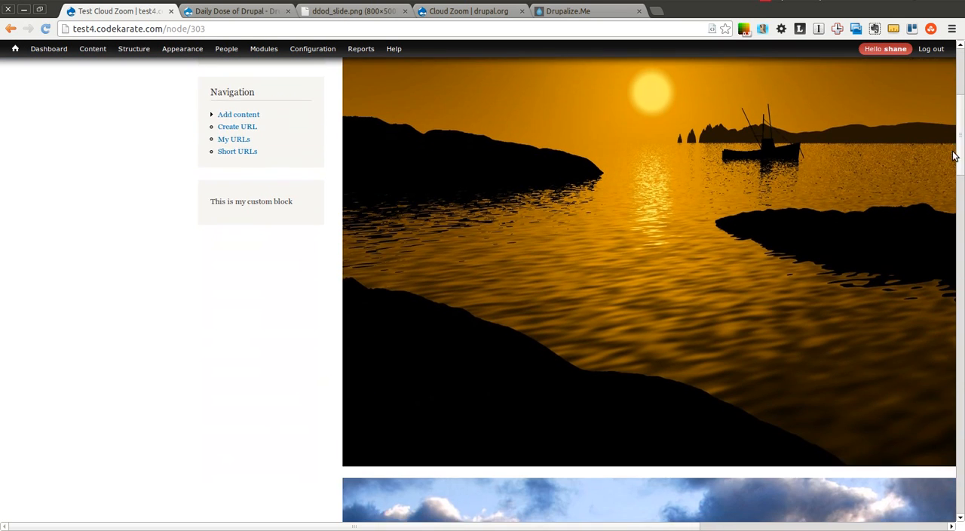
{"action": "scroll", "scroll_direction": "down", "scroll_amount": 3}
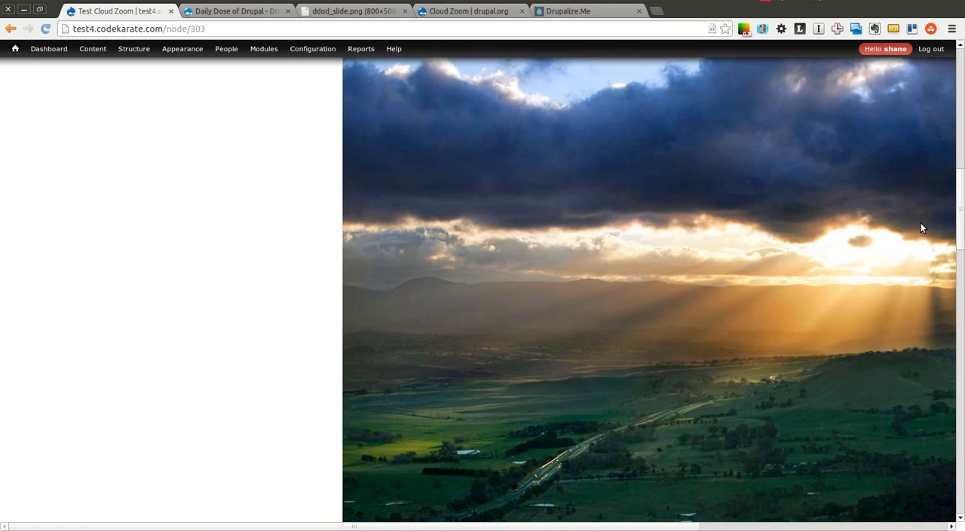
{"action": "scroll", "scroll_direction": "up", "scroll_amount": 3}
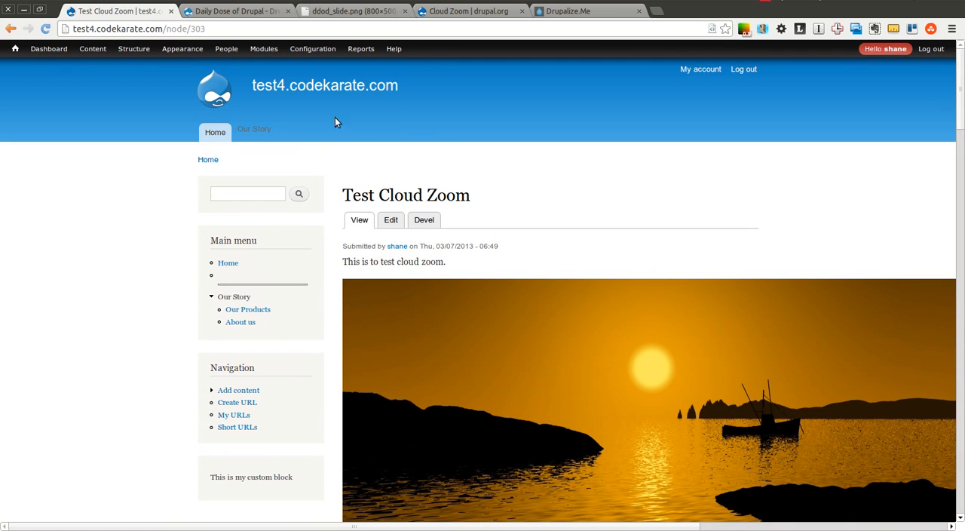
- On Article's Manage display, set the Image field format to Cloud zoom and show its settings
{"action": "left_click", "coordinate": [92, 49]}
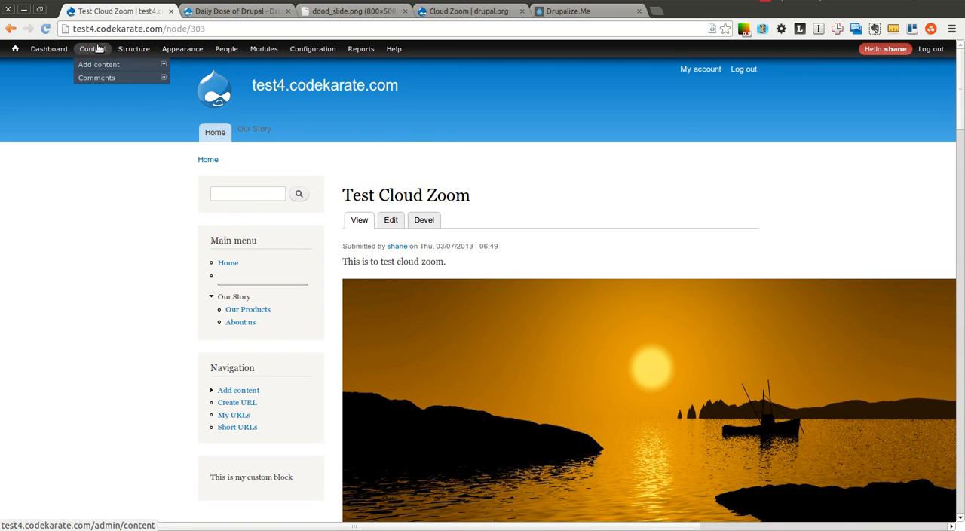
{"action": "left_click", "coordinate": [134, 48]}
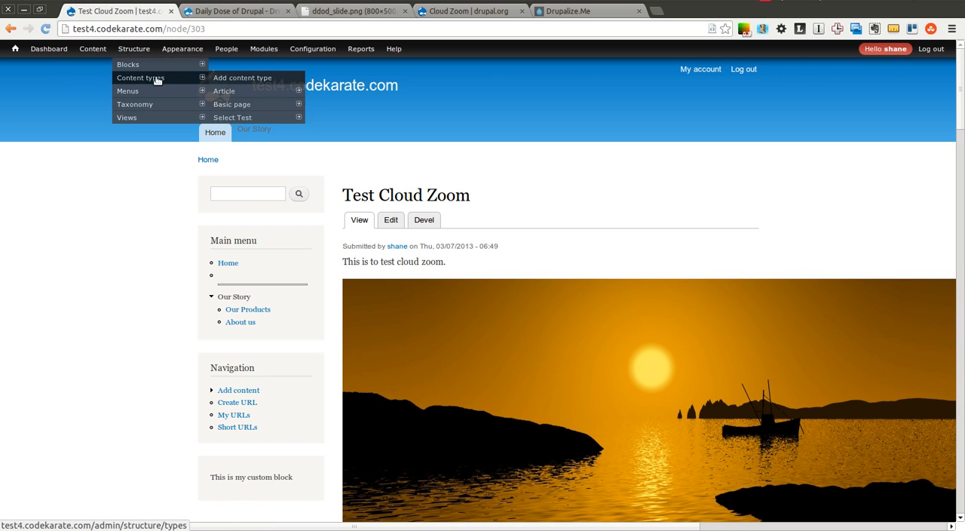
{"action": "left_click", "coordinate": [224, 90]}
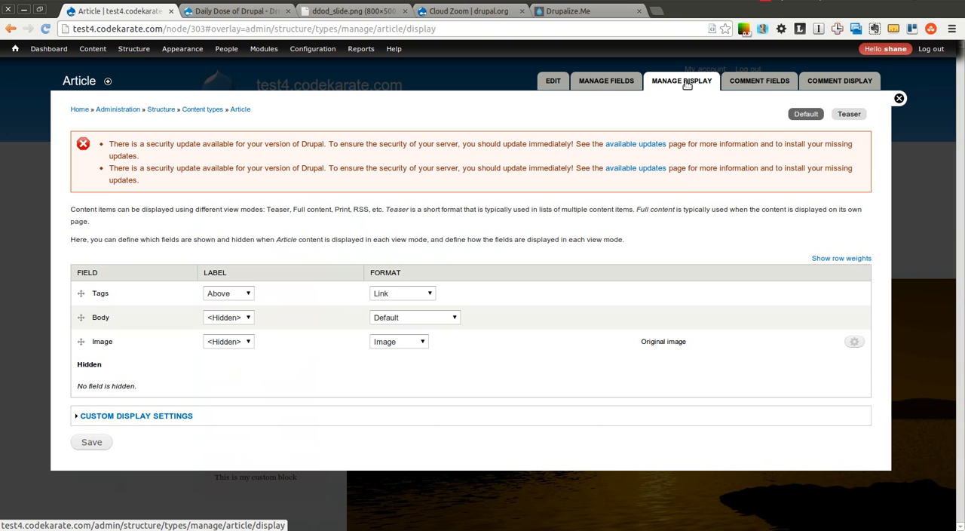
{"action": "mouse_move", "coordinate": [443, 322]}
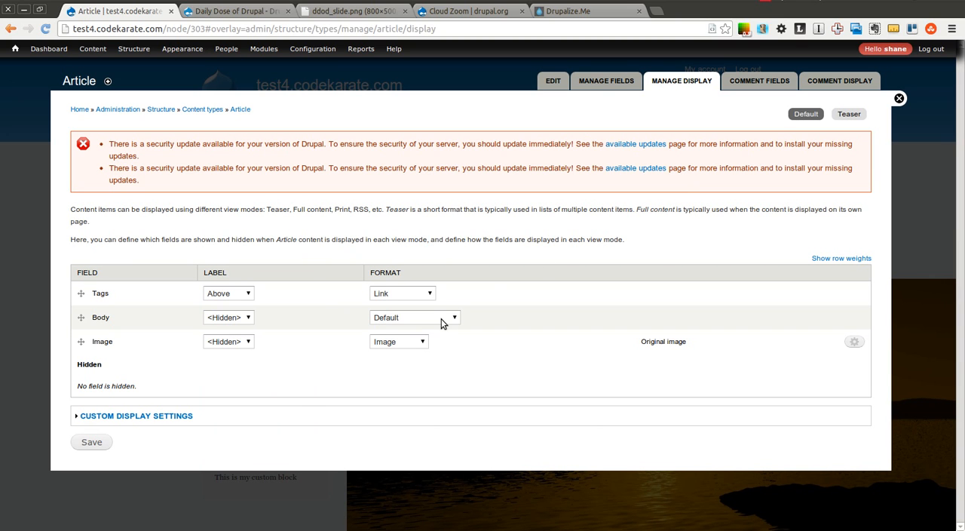
{"action": "mouse_move", "coordinate": [429, 286]}
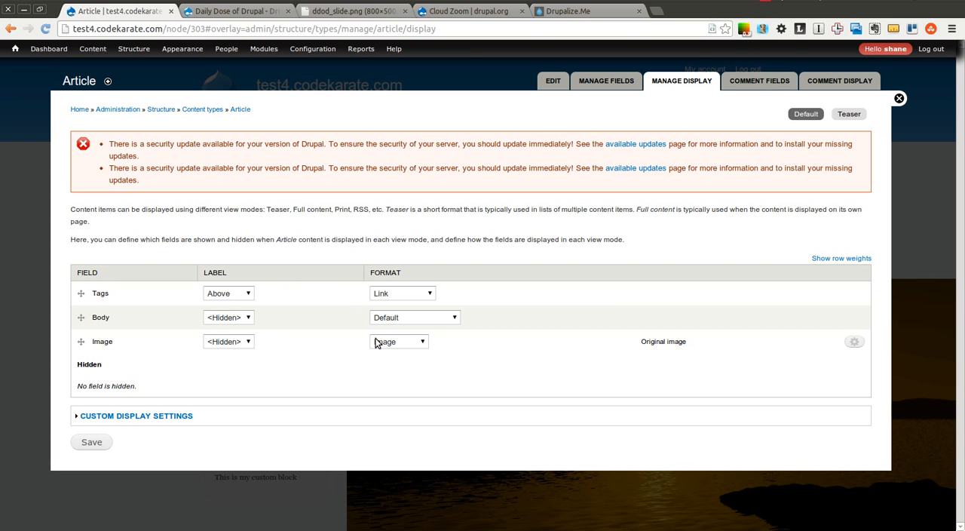
{"action": "left_click", "coordinate": [399, 342]}
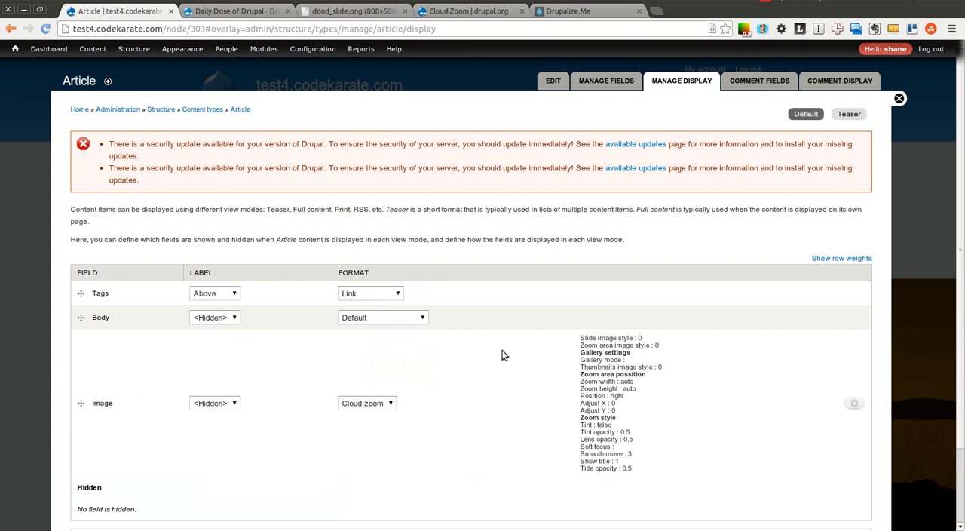
{"action": "scroll", "scroll_direction": "down", "scroll_amount": 3}
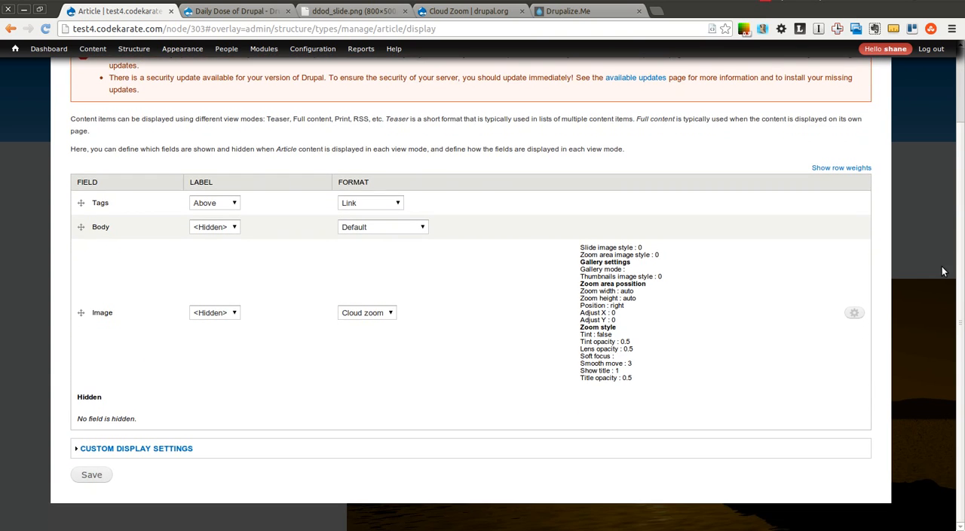
{"action": "left_click", "coordinate": [853, 312]}
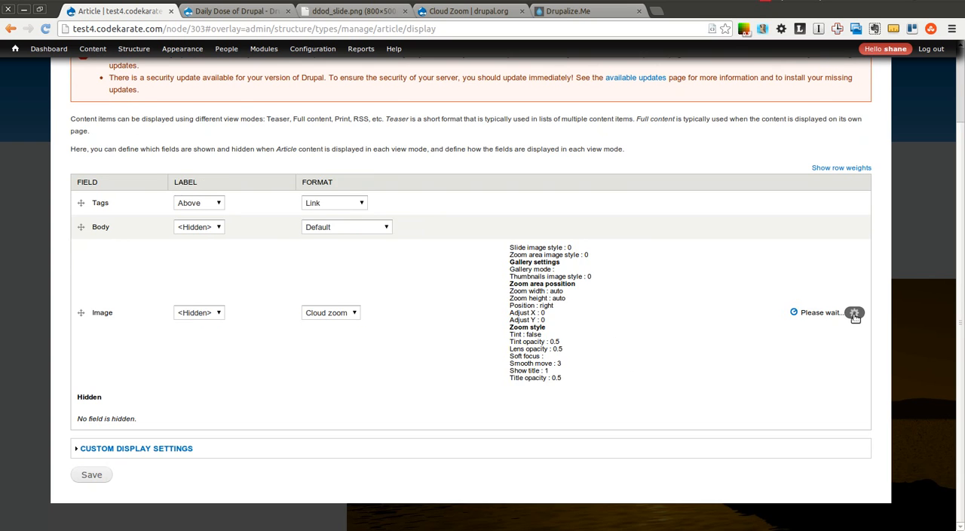
{"action": "left_click", "coordinate": [854, 312]}
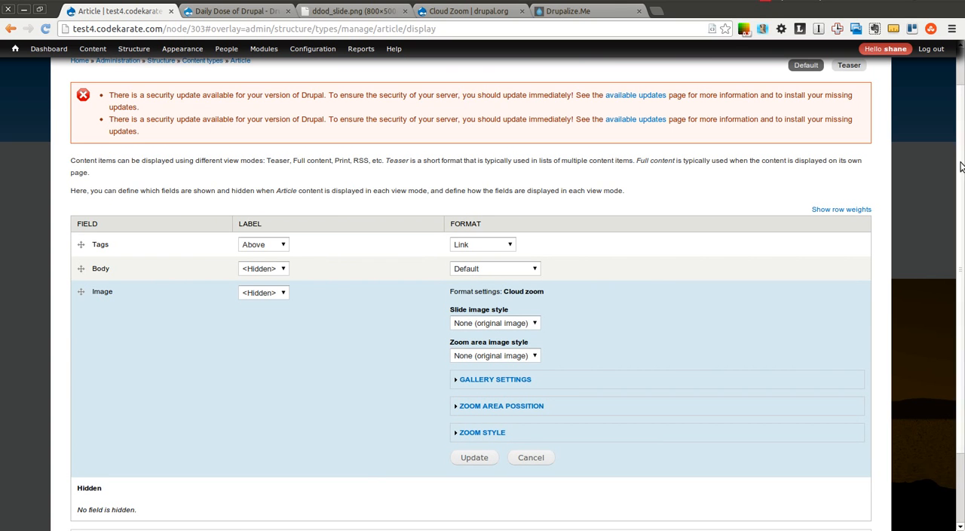
{"action": "scroll", "scroll_direction": "down", "scroll_amount": 3}
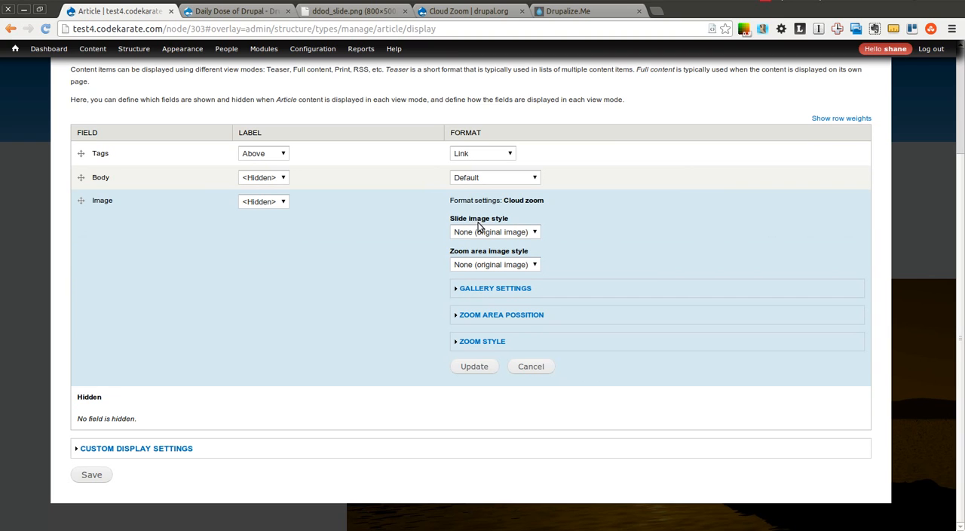
{"action": "mouse_move", "coordinate": [388, 243]}
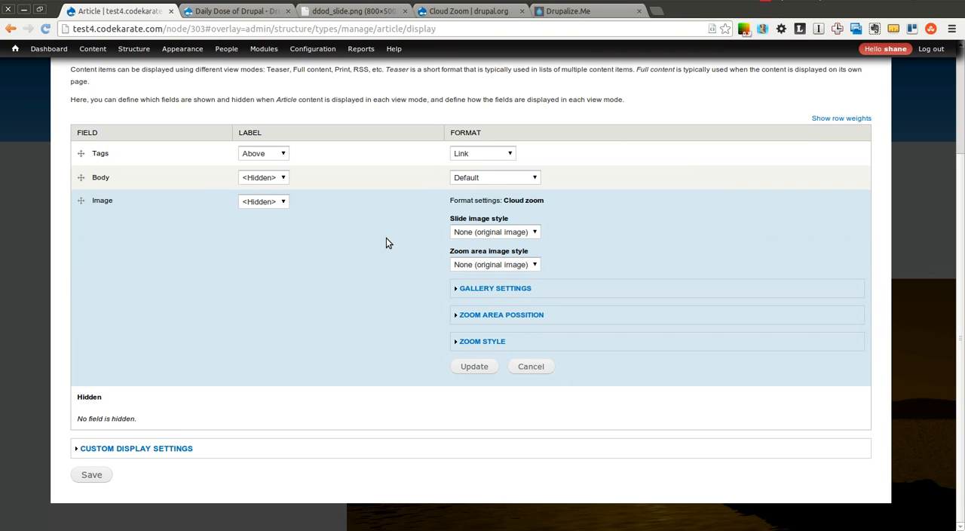
{"action": "mouse_move", "coordinate": [459, 219]}
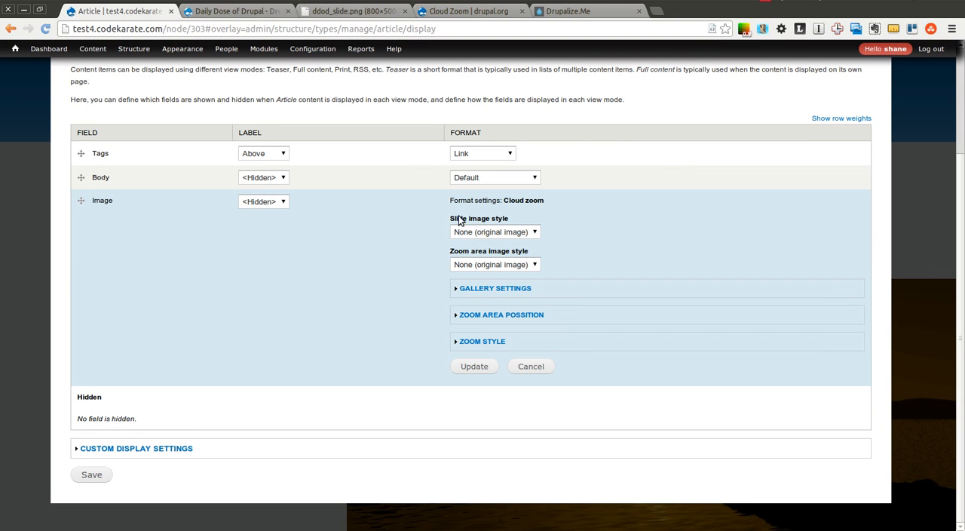
{"action": "mouse_move", "coordinate": [471, 231]}
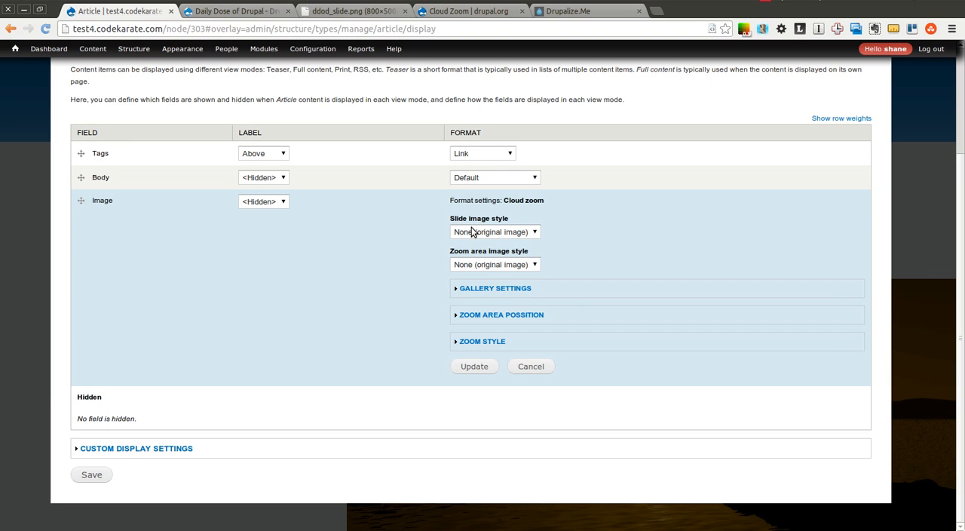
{"action": "mouse_move", "coordinate": [473, 232]}
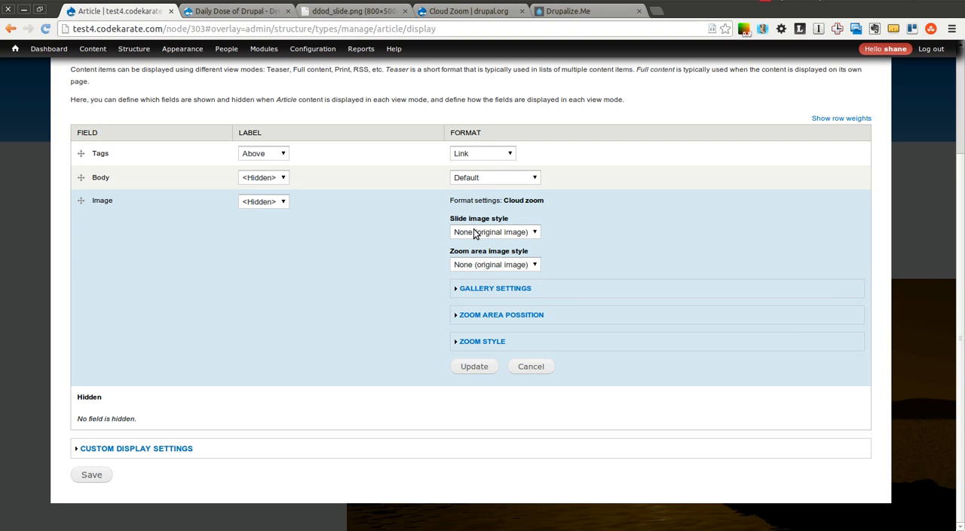
{"action": "mouse_move", "coordinate": [521, 235]}
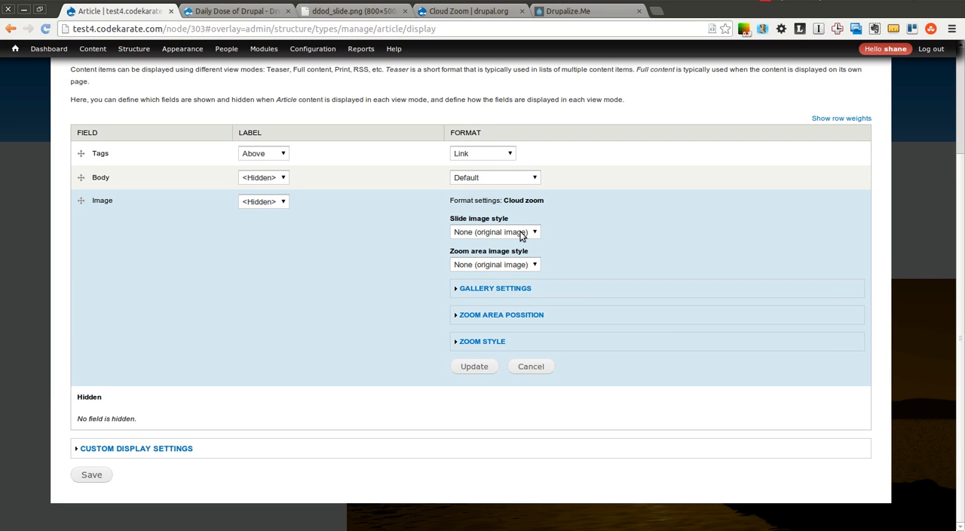
- Use the medium style for the slide image and keep the original image for the zoom area
{"action": "left_click", "coordinate": [494, 231]}
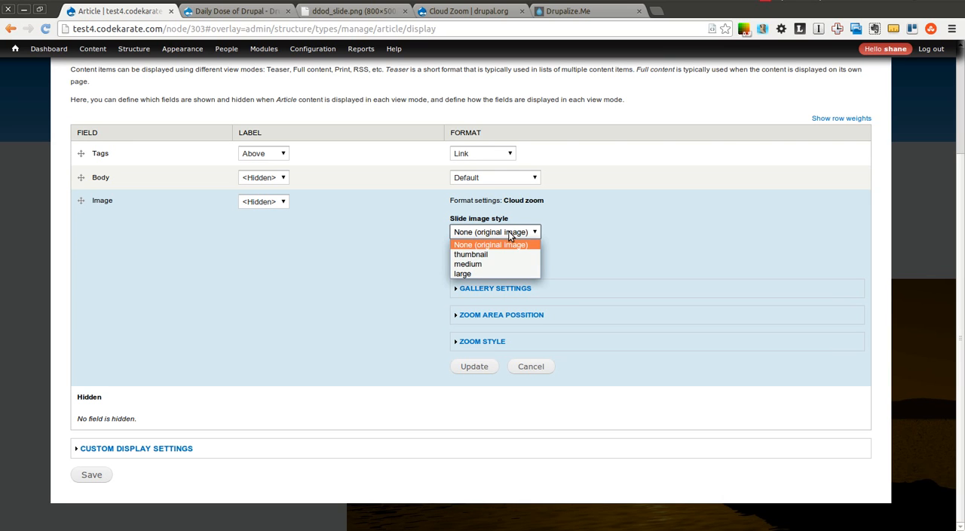
{"action": "left_click", "coordinate": [467, 264]}
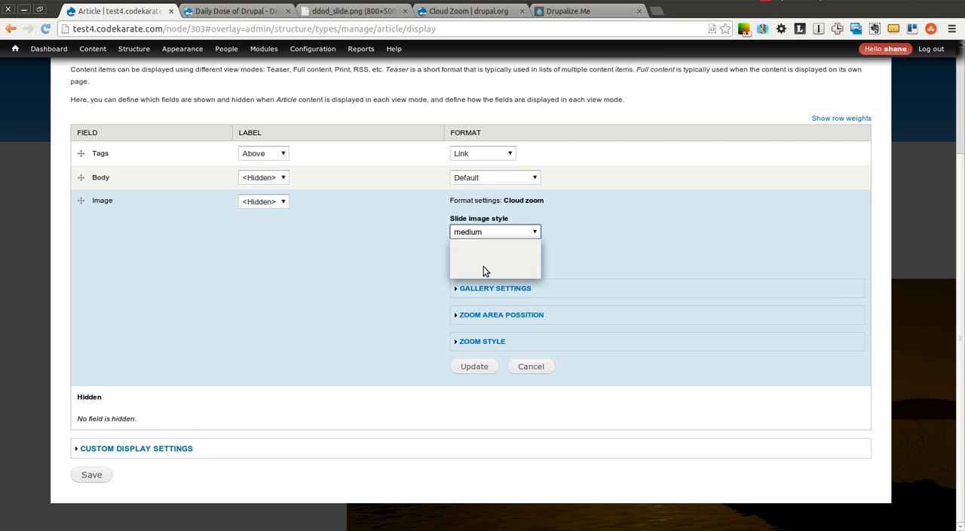
{"action": "left_click", "coordinate": [494, 231]}
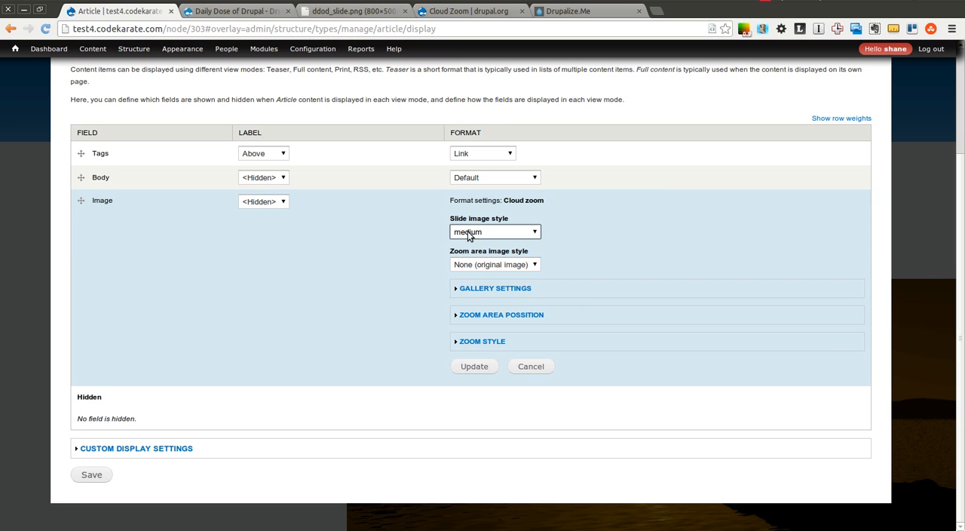
{"action": "mouse_move", "coordinate": [338, 82]}
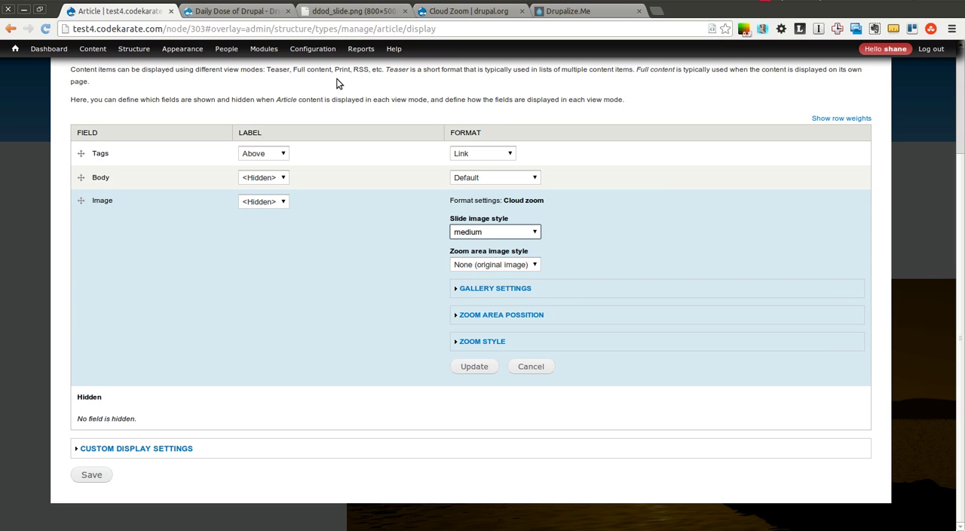
{"action": "left_click", "coordinate": [312, 48]}
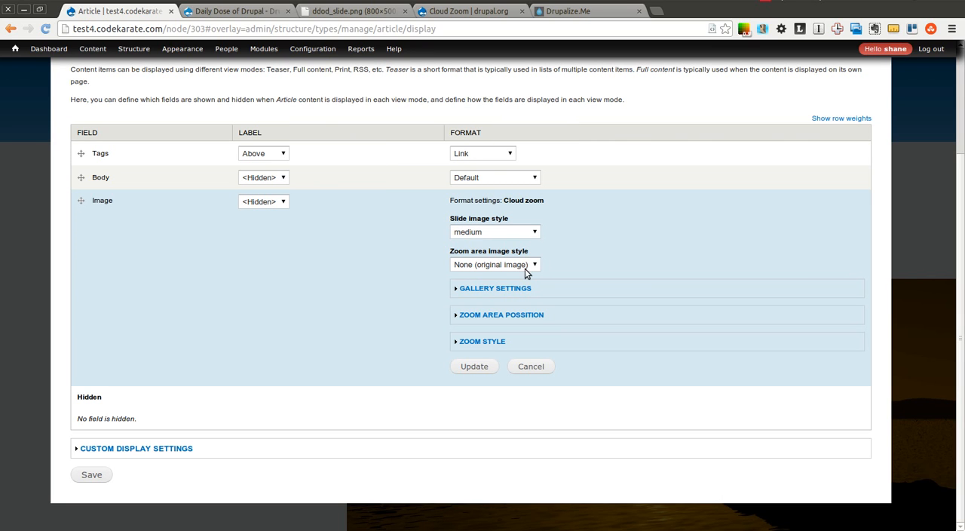
{"action": "mouse_move", "coordinate": [466, 251]}
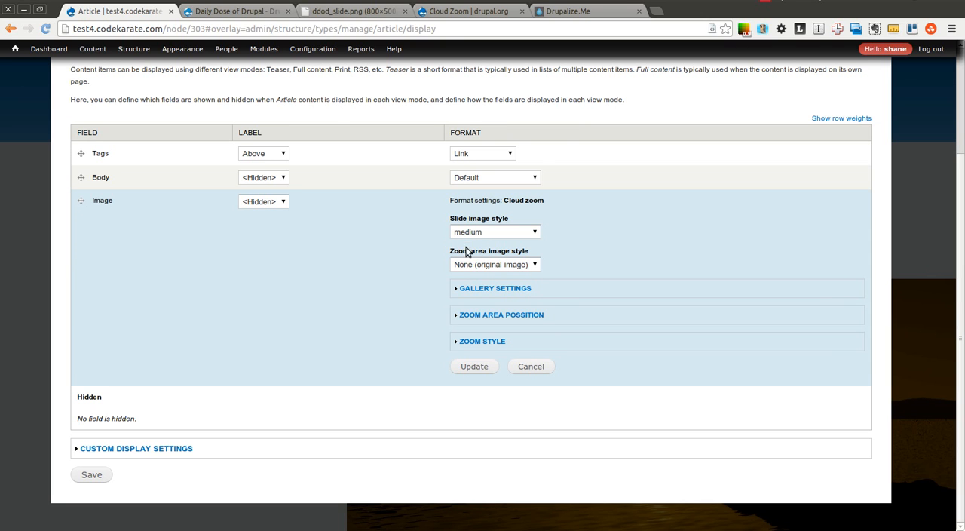
{"action": "left_click", "coordinate": [494, 264]}
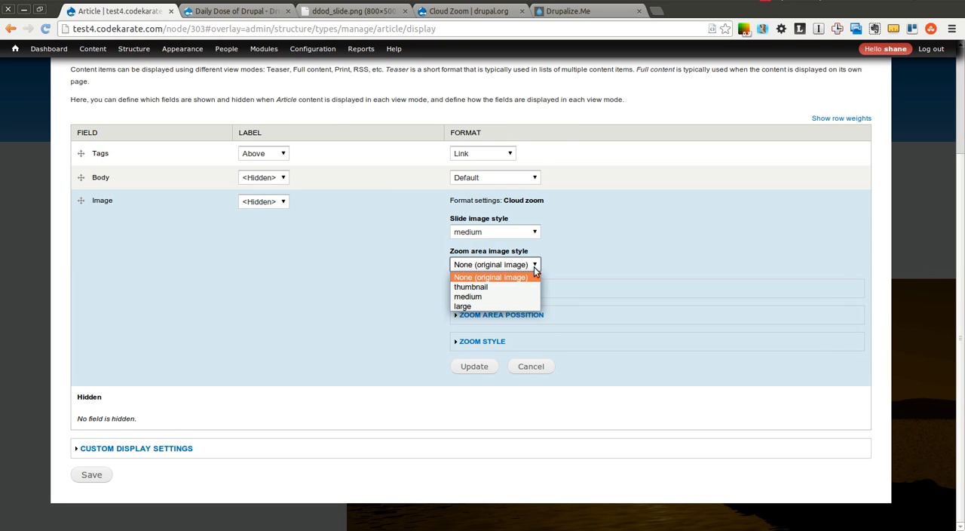
{"action": "left_click", "coordinate": [490, 276]}
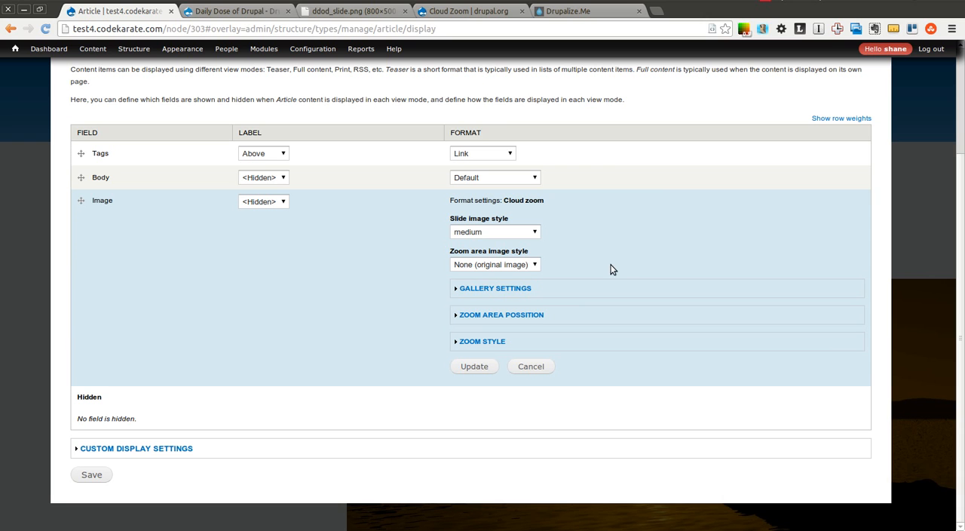
{"action": "mouse_move", "coordinate": [538, 269]}
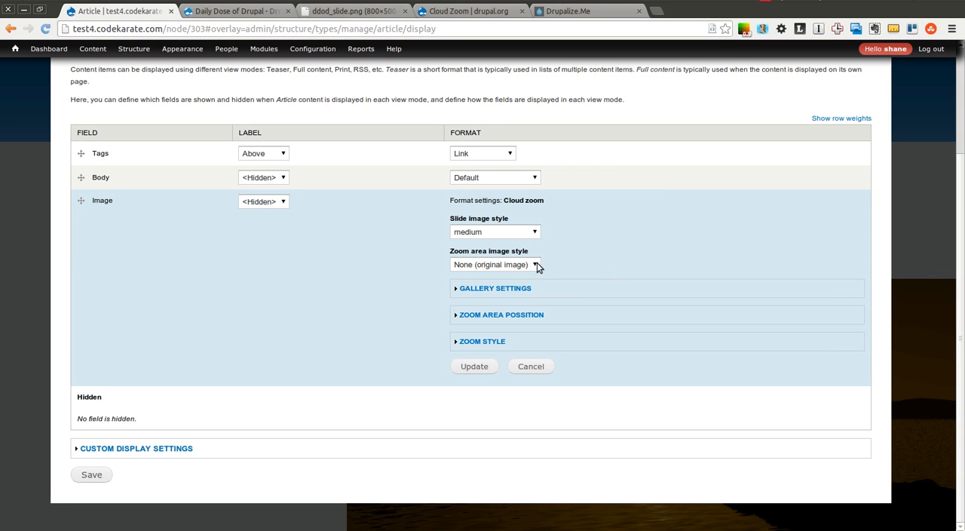
{"action": "left_click", "coordinate": [495, 288]}
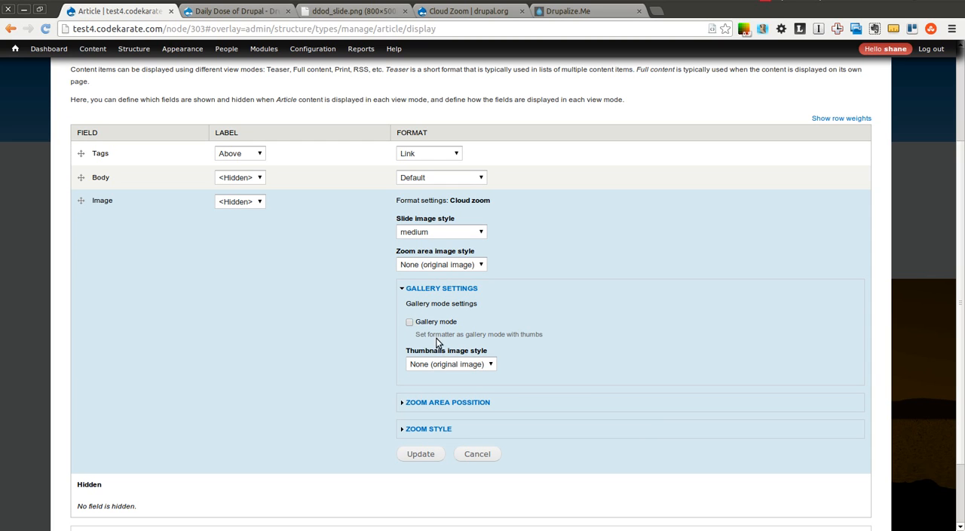
{"action": "mouse_move", "coordinate": [410, 325]}
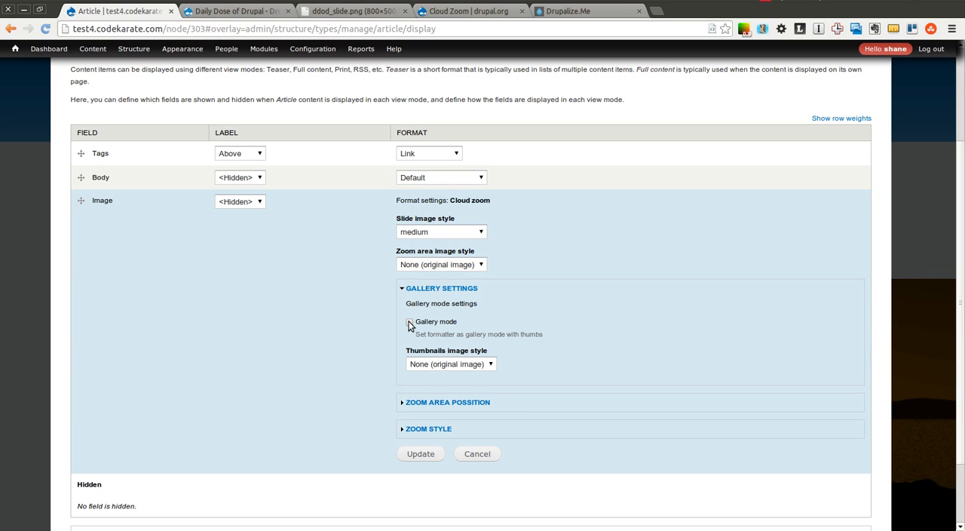
- Enable Gallery mode with 'thumbnail' as the gallery thumbnails image style
{"action": "left_click", "coordinate": [409, 321]}
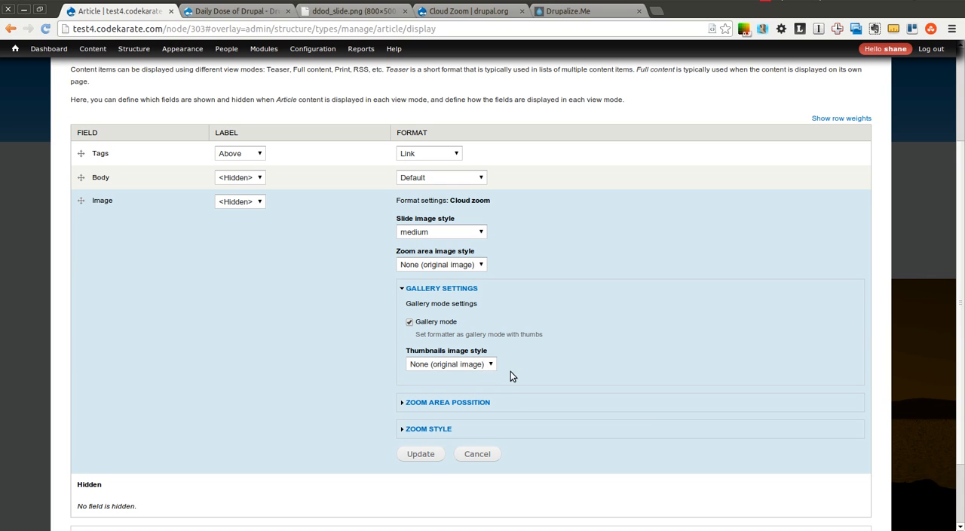
{"action": "left_click", "coordinate": [450, 363]}
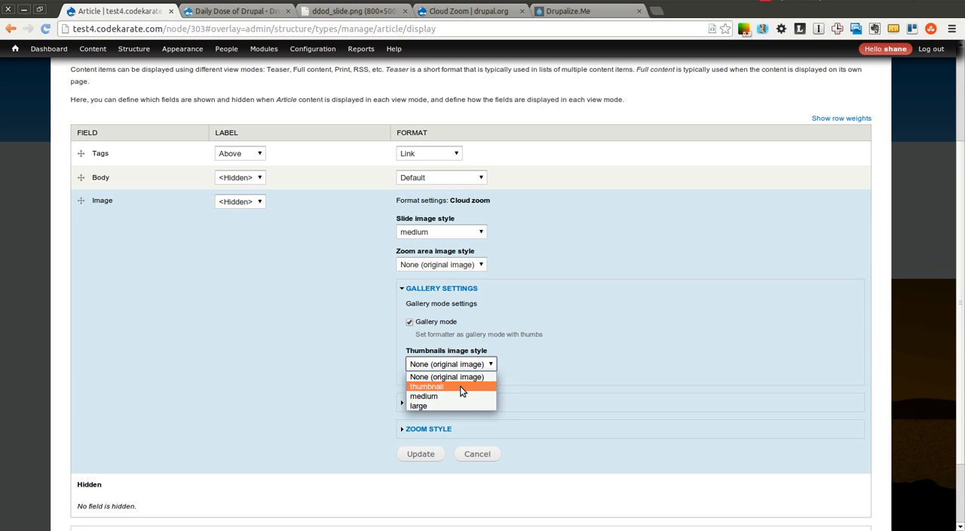
{"action": "left_click", "coordinate": [427, 386]}
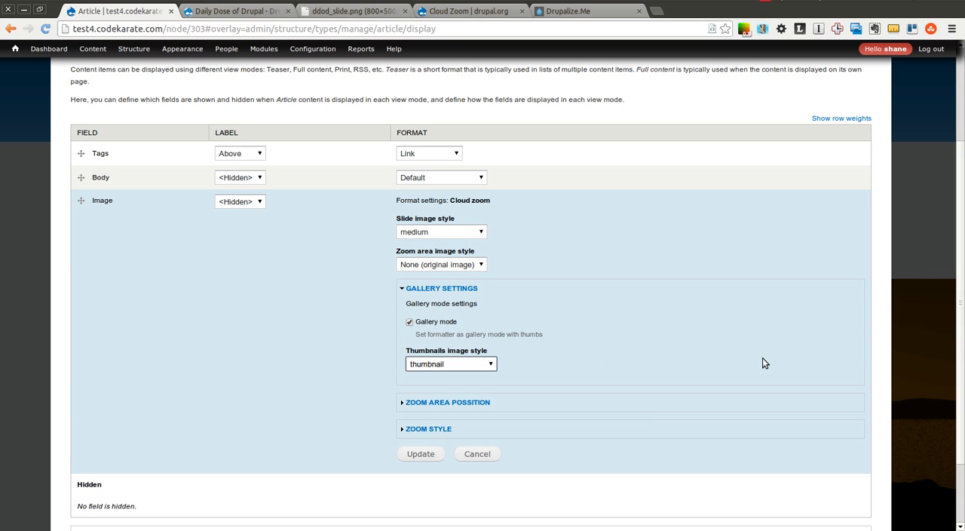
{"action": "scroll", "scroll_direction": "down", "scroll_amount": 3}
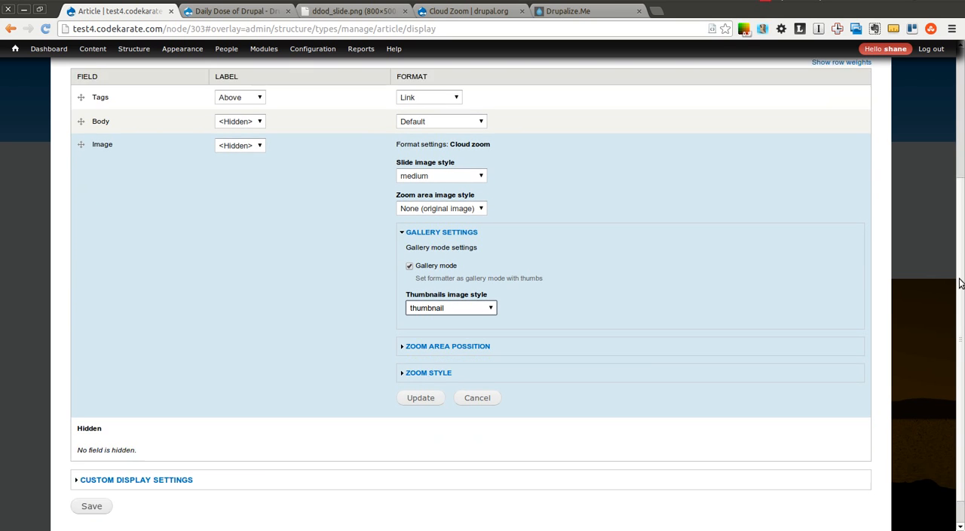
- Review the Zoom area position and Zoom style settings without changing them
{"action": "left_click", "coordinate": [447, 345]}
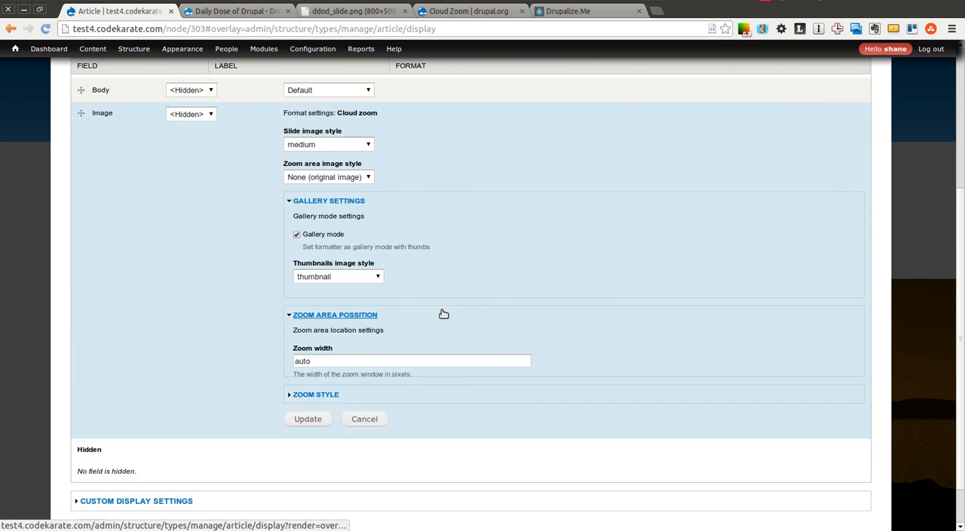
{"action": "scroll", "scroll_direction": "down", "scroll_amount": 3}
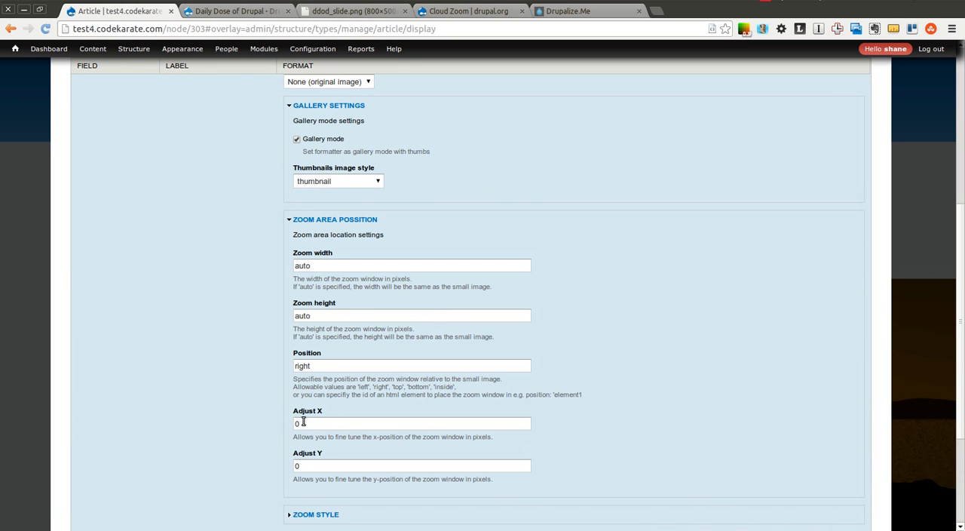
{"action": "scroll", "scroll_direction": "up", "scroll_amount": 3}
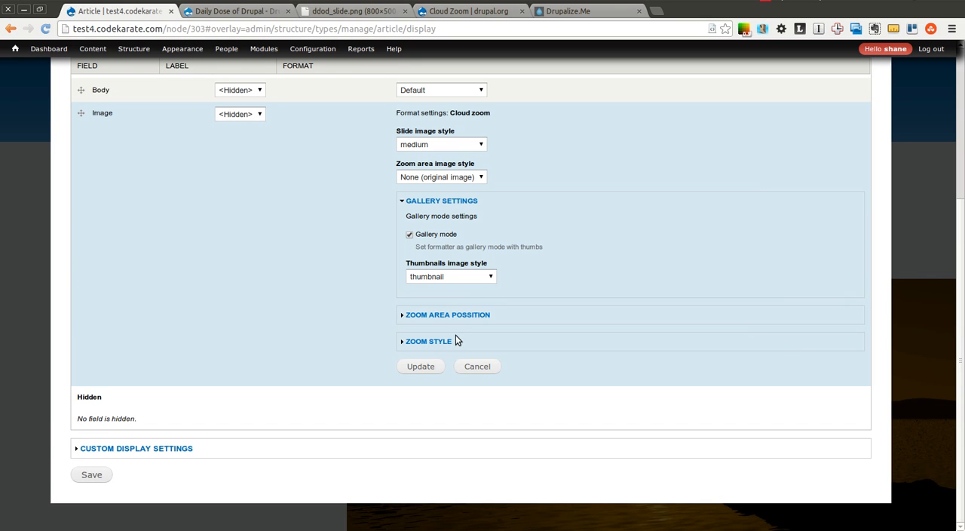
{"action": "left_click", "coordinate": [428, 341]}
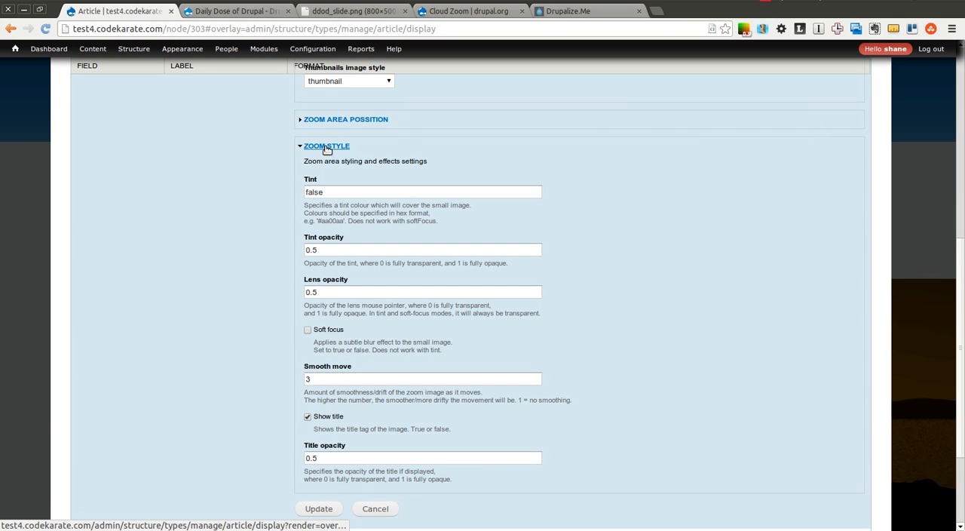
{"action": "left_click", "coordinate": [326, 145]}
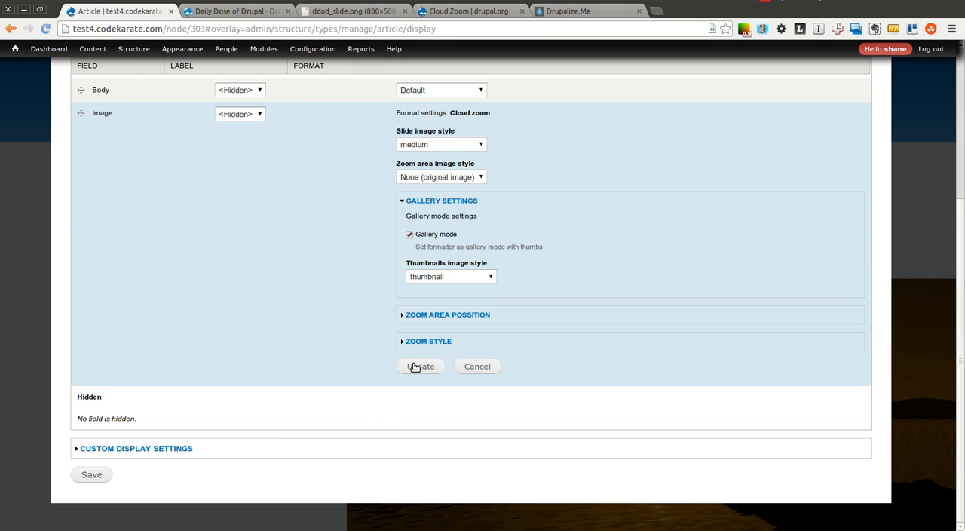
- Update and save the Article display settings, then return to the Test Cloud Zoom article
{"action": "left_click", "coordinate": [420, 366]}
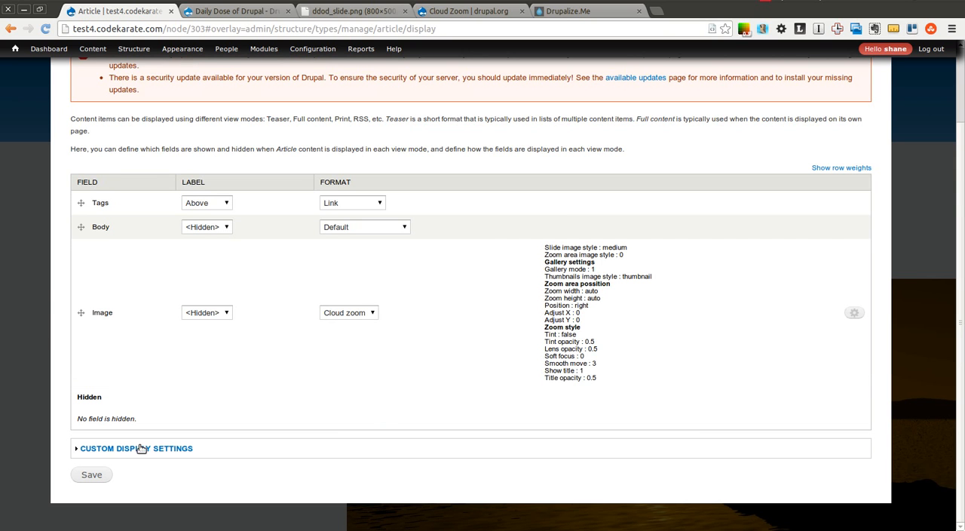
{"action": "left_click", "coordinate": [90, 474]}
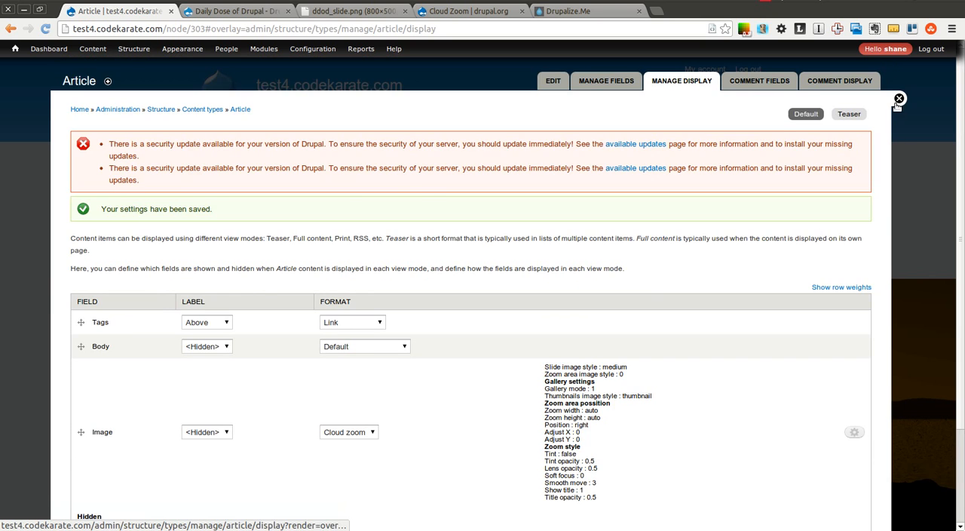
{"action": "left_click", "coordinate": [898, 99]}
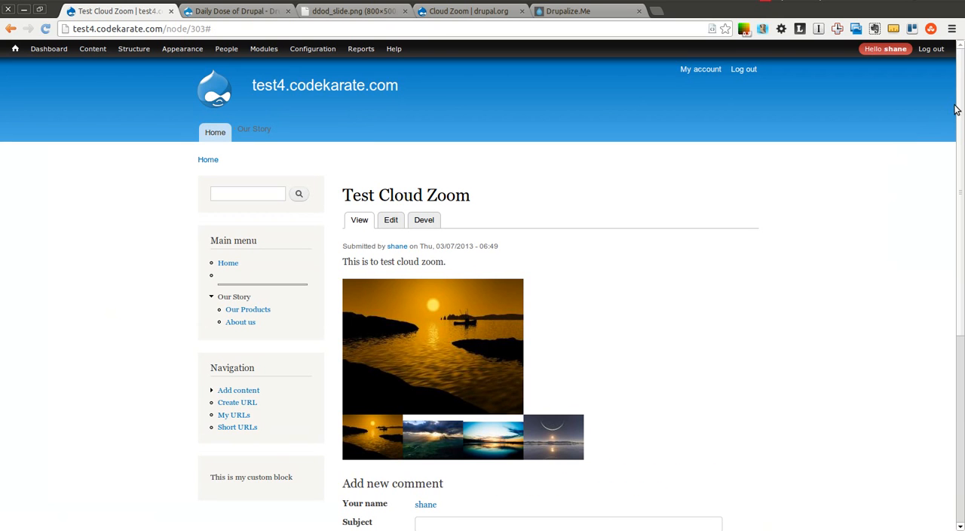
- Swap the main image via a gallery thumbnail and check the hover zoom close-up
{"action": "scroll", "scroll_direction": "down", "scroll_amount": 3}
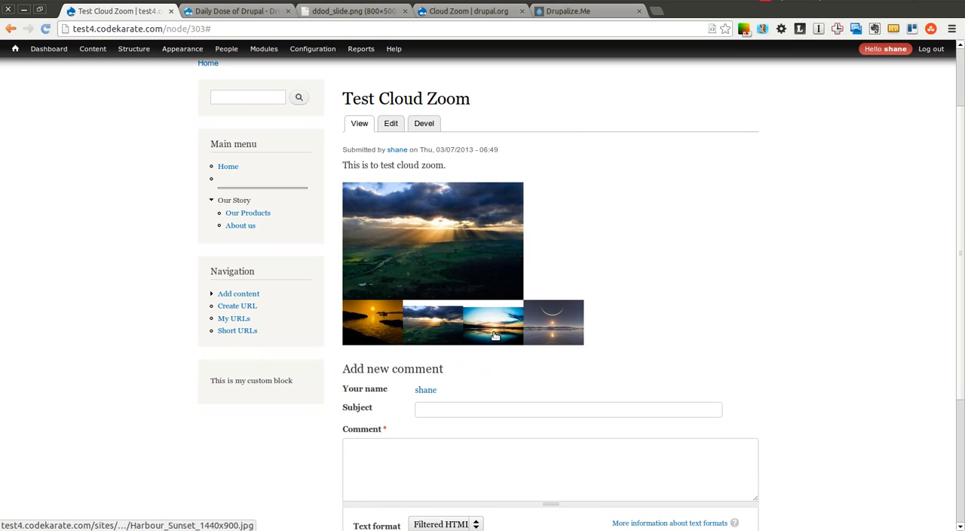
{"action": "left_click", "coordinate": [433, 322]}
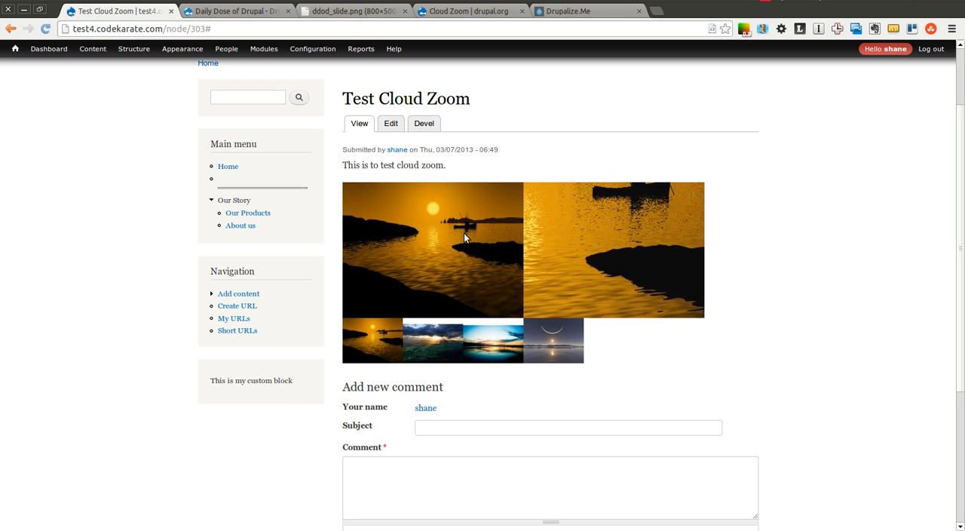
{"action": "mouse_move", "coordinate": [392, 224]}
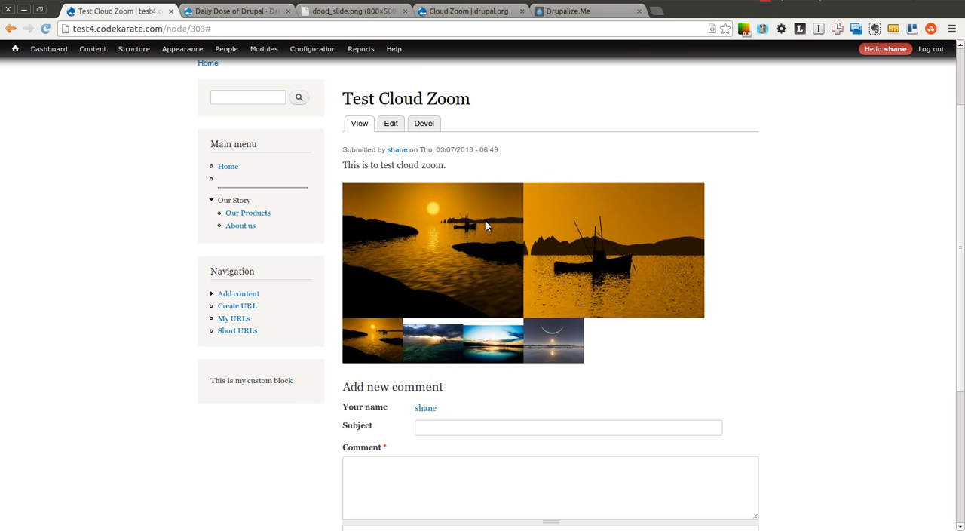
{"action": "mouse_move", "coordinate": [384, 207]}
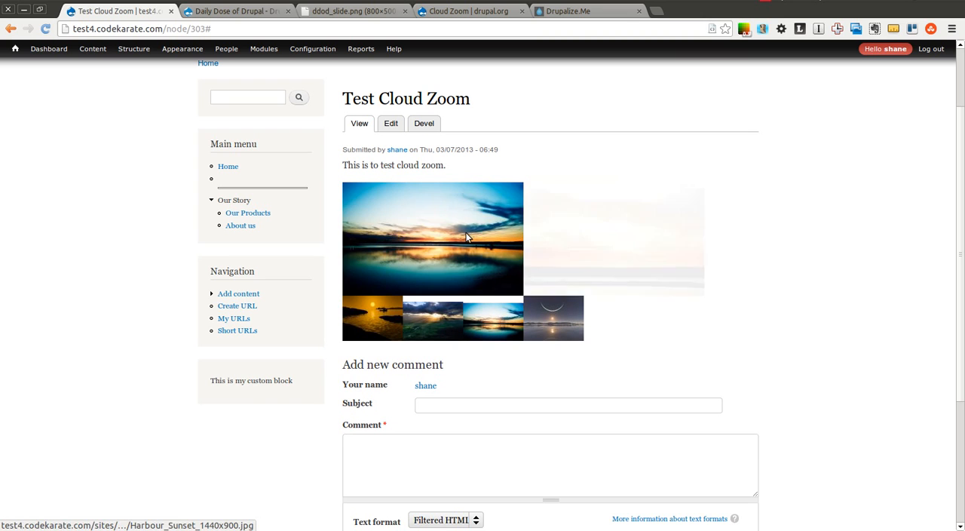
{"action": "mouse_move", "coordinate": [477, 272]}
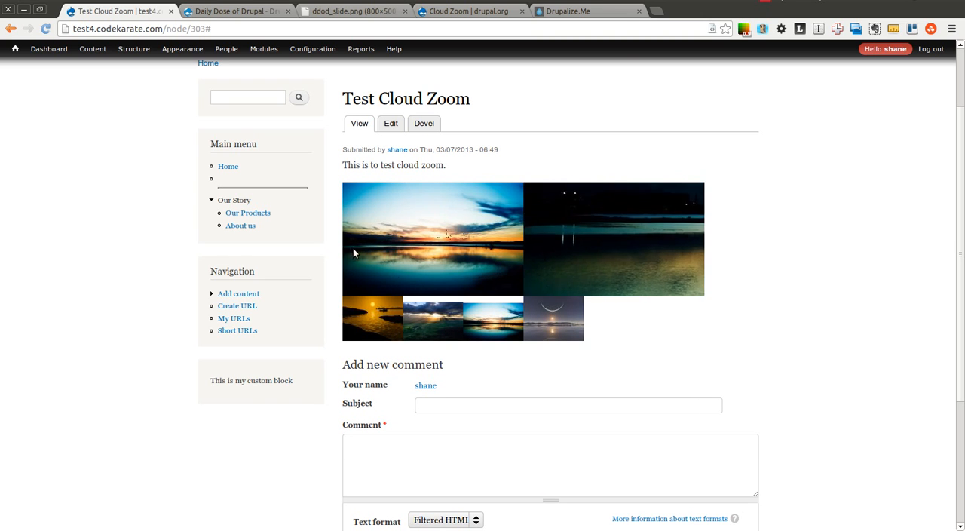
{"action": "mouse_move", "coordinate": [509, 237]}
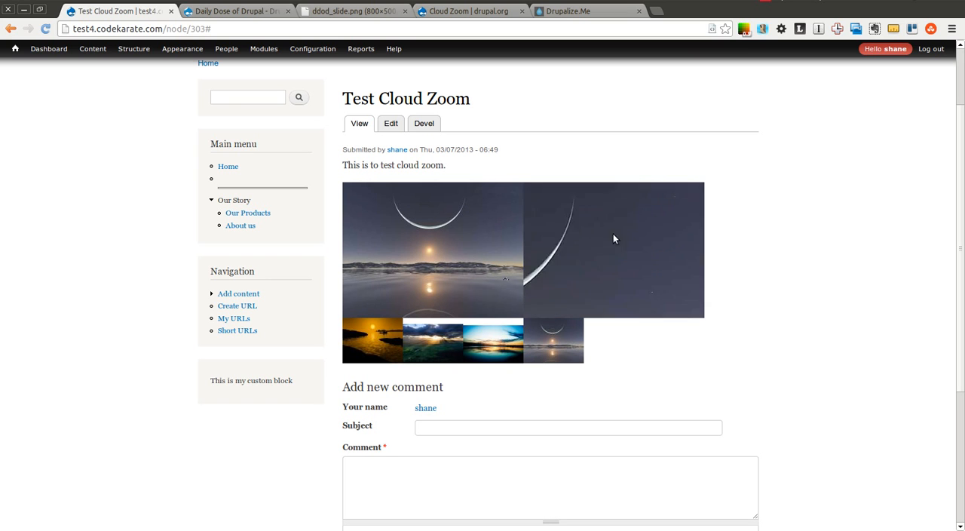
{"action": "mouse_move", "coordinate": [959, 186]}
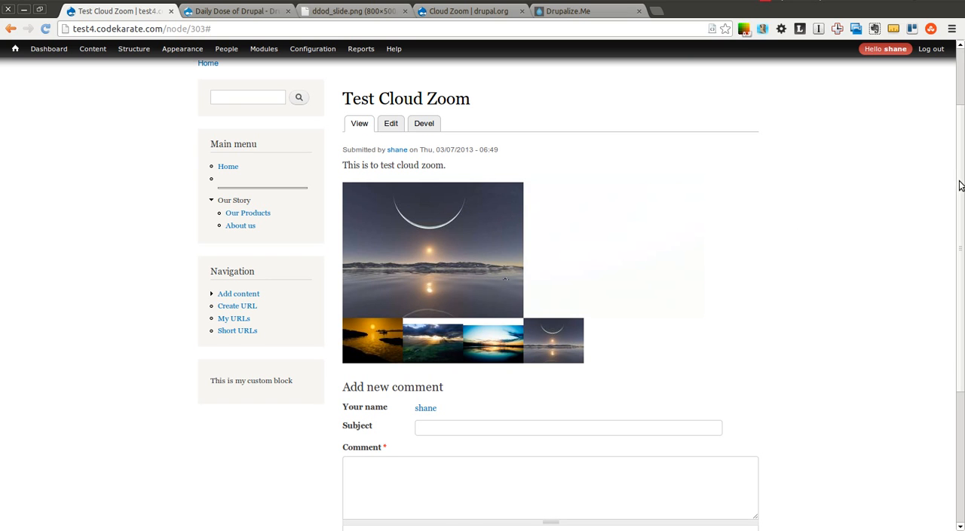
{"action": "scroll", "scroll_direction": "up", "scroll_amount": 3}
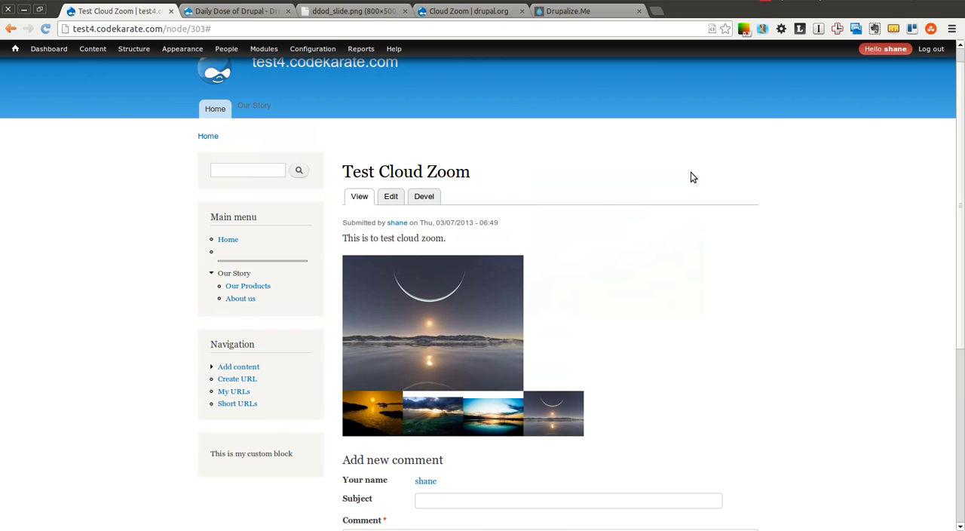
{"action": "mouse_move", "coordinate": [630, 164]}
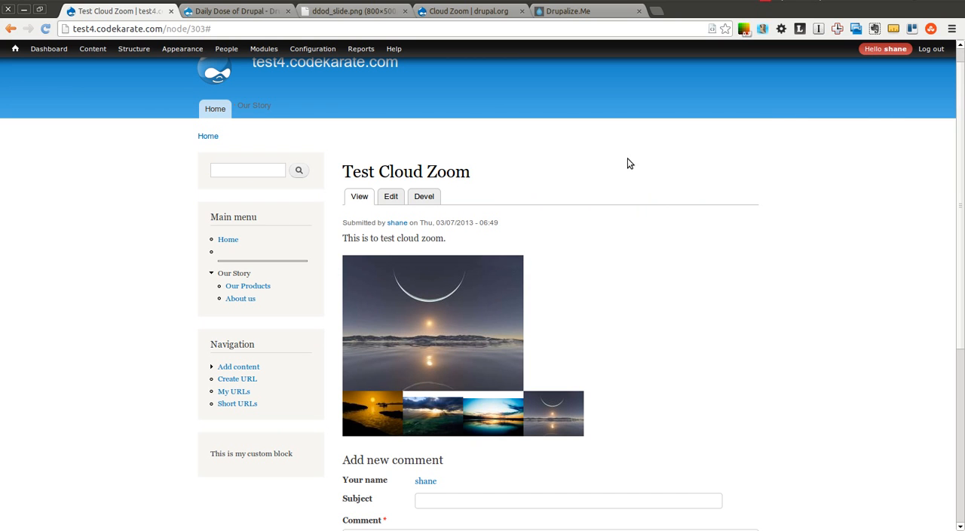
{"action": "mouse_move", "coordinate": [560, 174]}
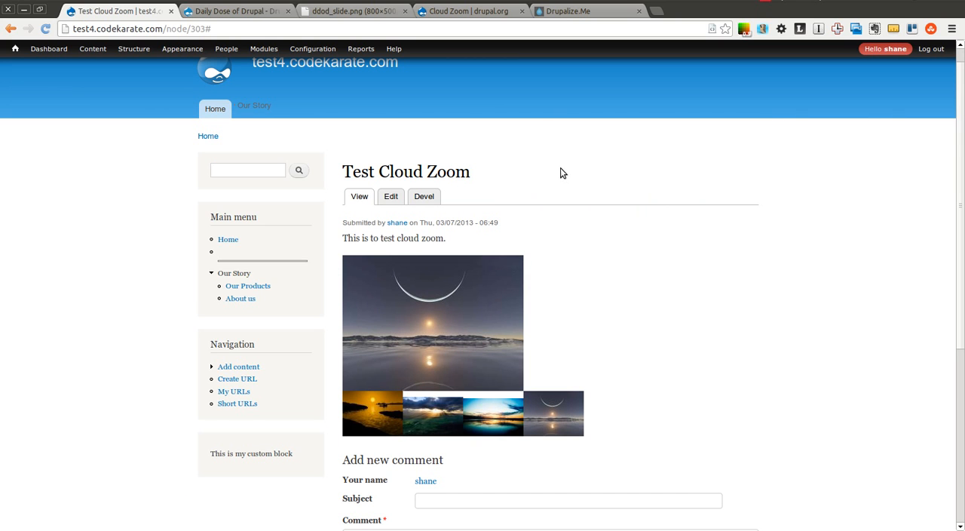
{"action": "mouse_move", "coordinate": [623, 218]}
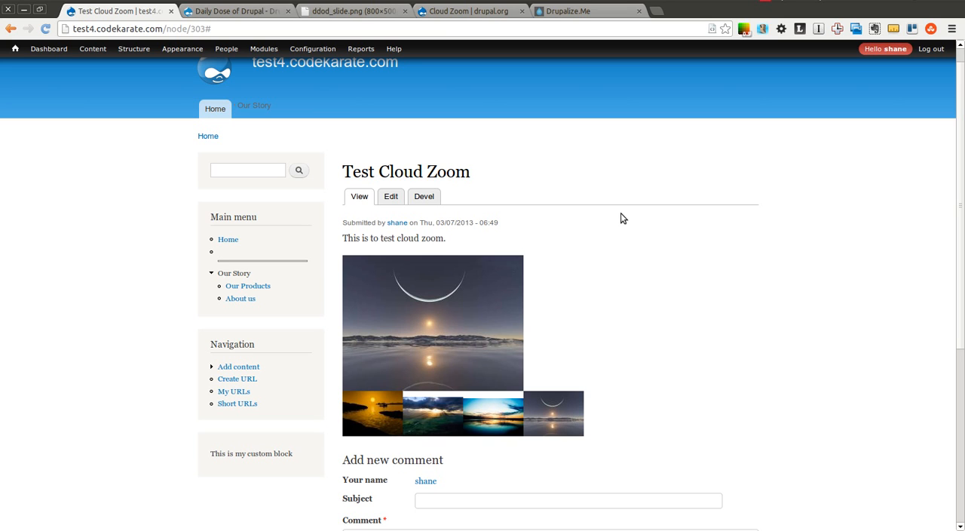
{"action": "mouse_move", "coordinate": [625, 246]}
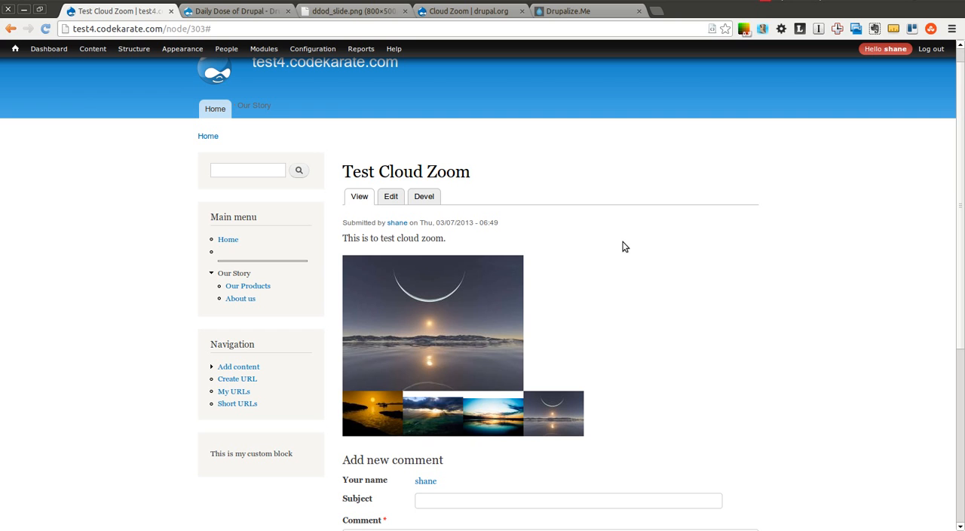
{"action": "mouse_move", "coordinate": [430, 330]}
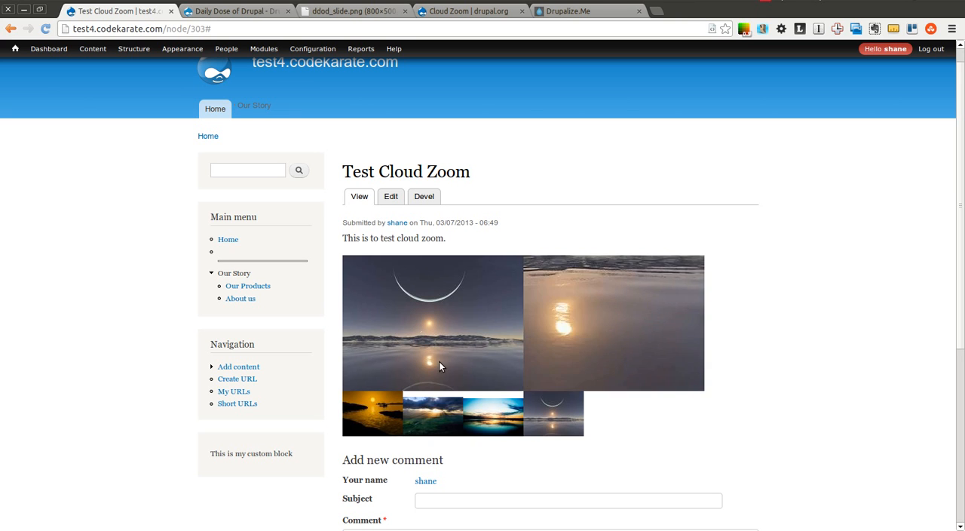
{"action": "mouse_move", "coordinate": [453, 298]}
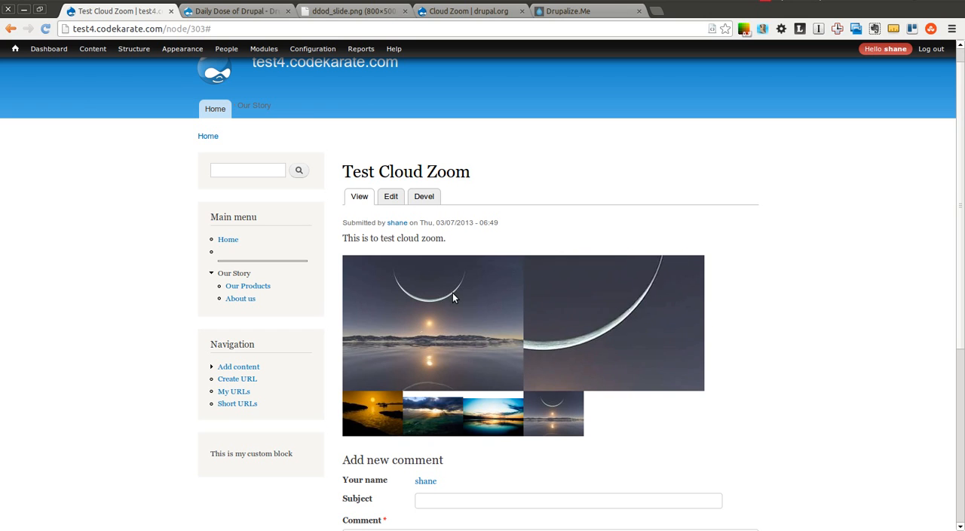
{"action": "mouse_move", "coordinate": [709, 490]}
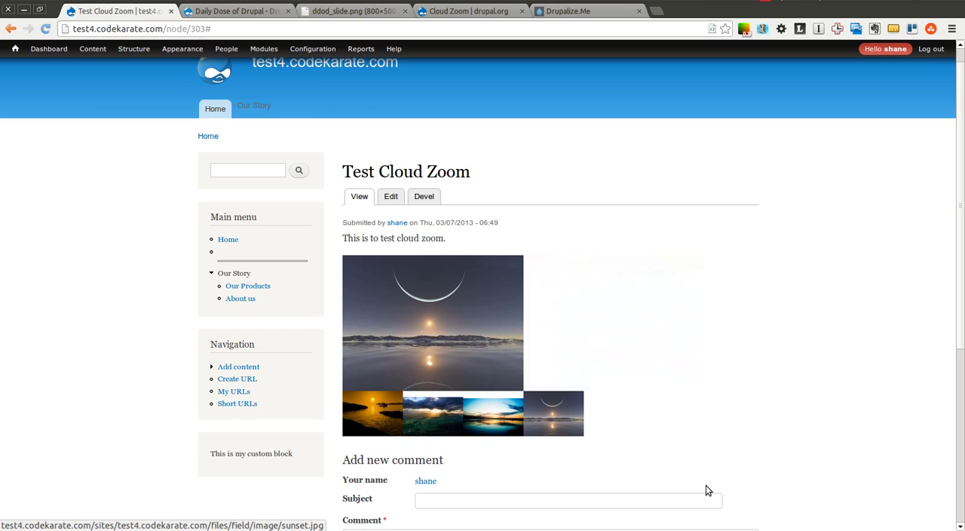
{"action": "mouse_move", "coordinate": [613, 15]}
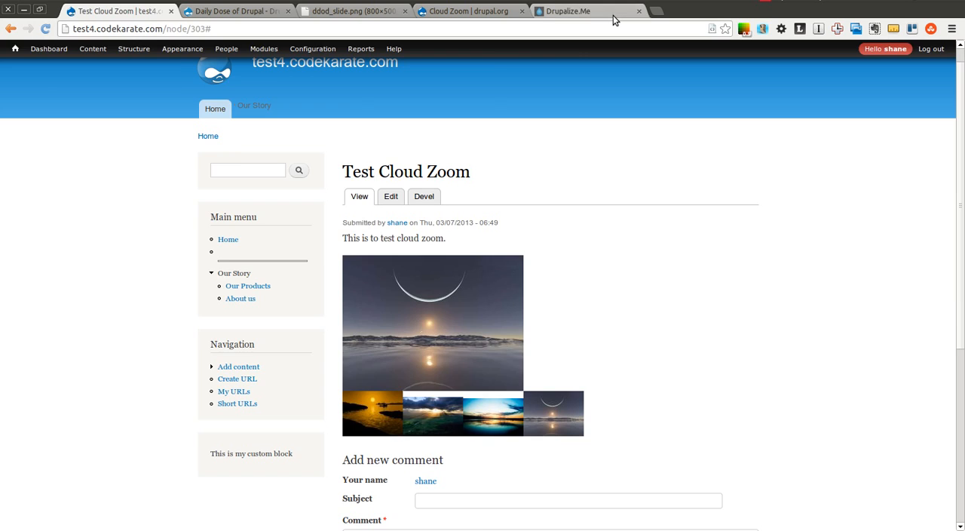
- Pass through the Drupalize.Me tab to the ddod_slide.png sponsor slide with code CK20FEB
{"action": "left_click", "coordinate": [567, 10]}
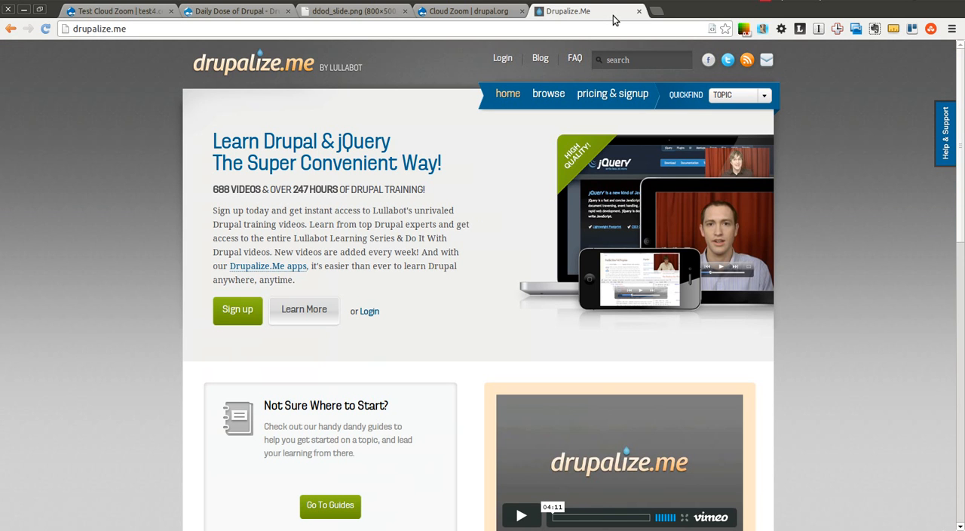
{"action": "left_click", "coordinate": [346, 10]}
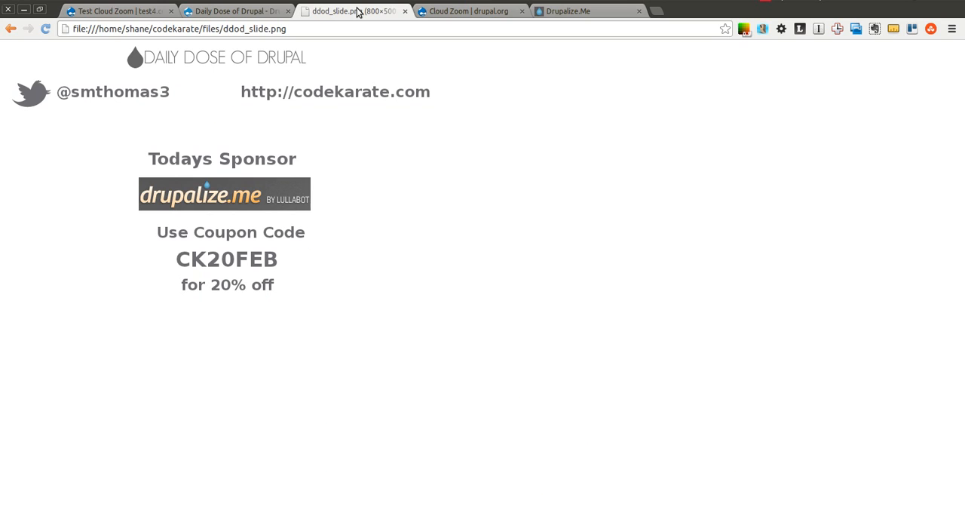
{"action": "mouse_move", "coordinate": [725, 32]}
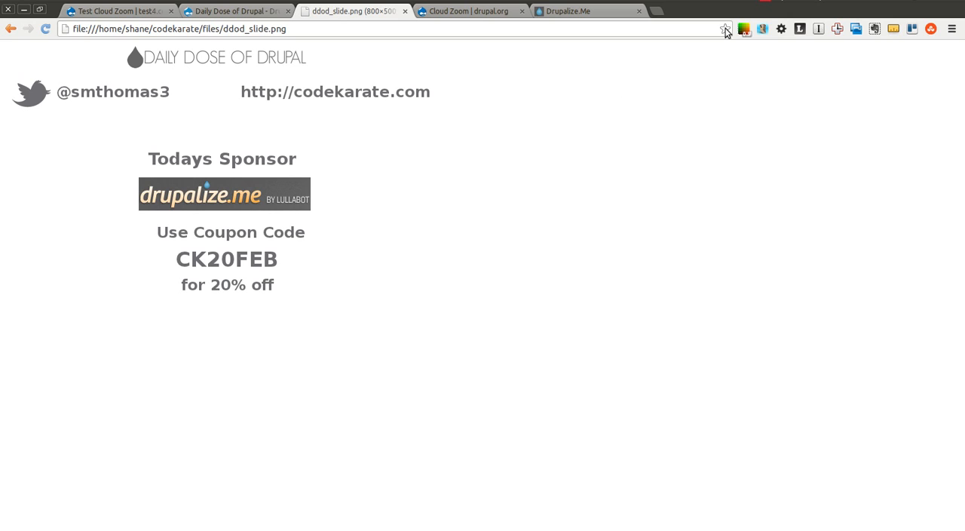